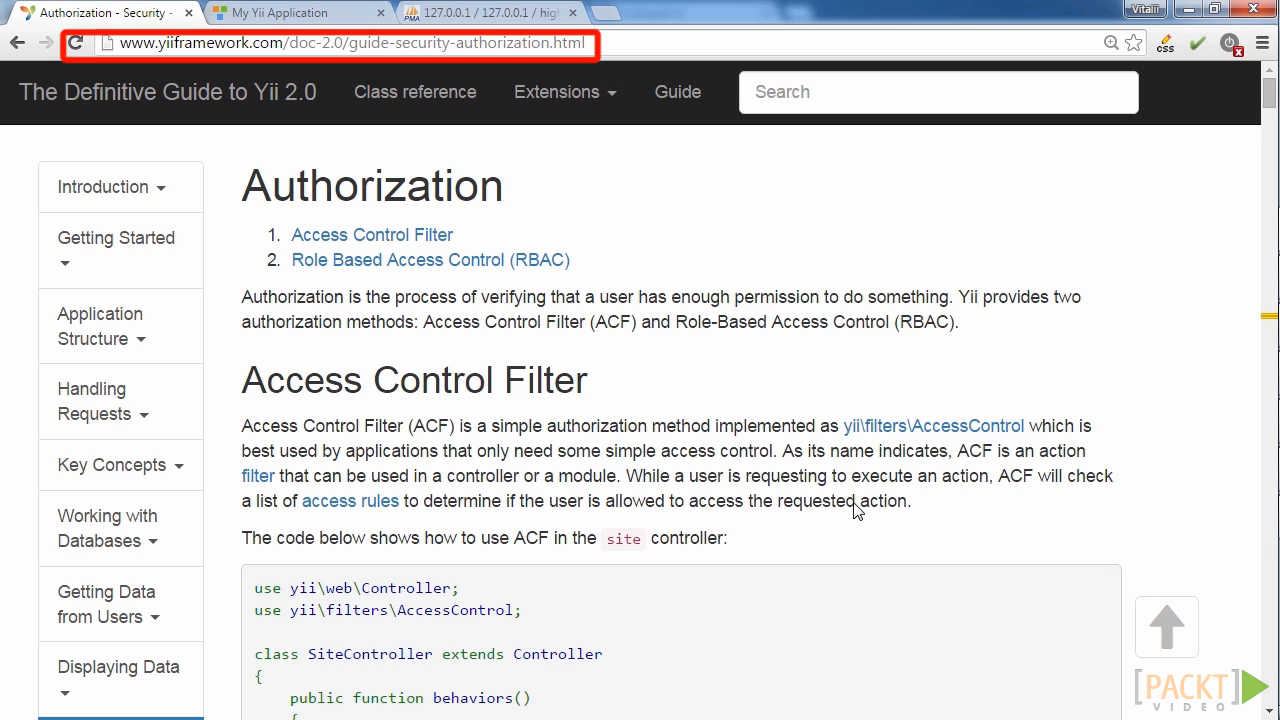
Step: Scroll through the Yii guide's RBAC authorization sections
scroll("down", 3)
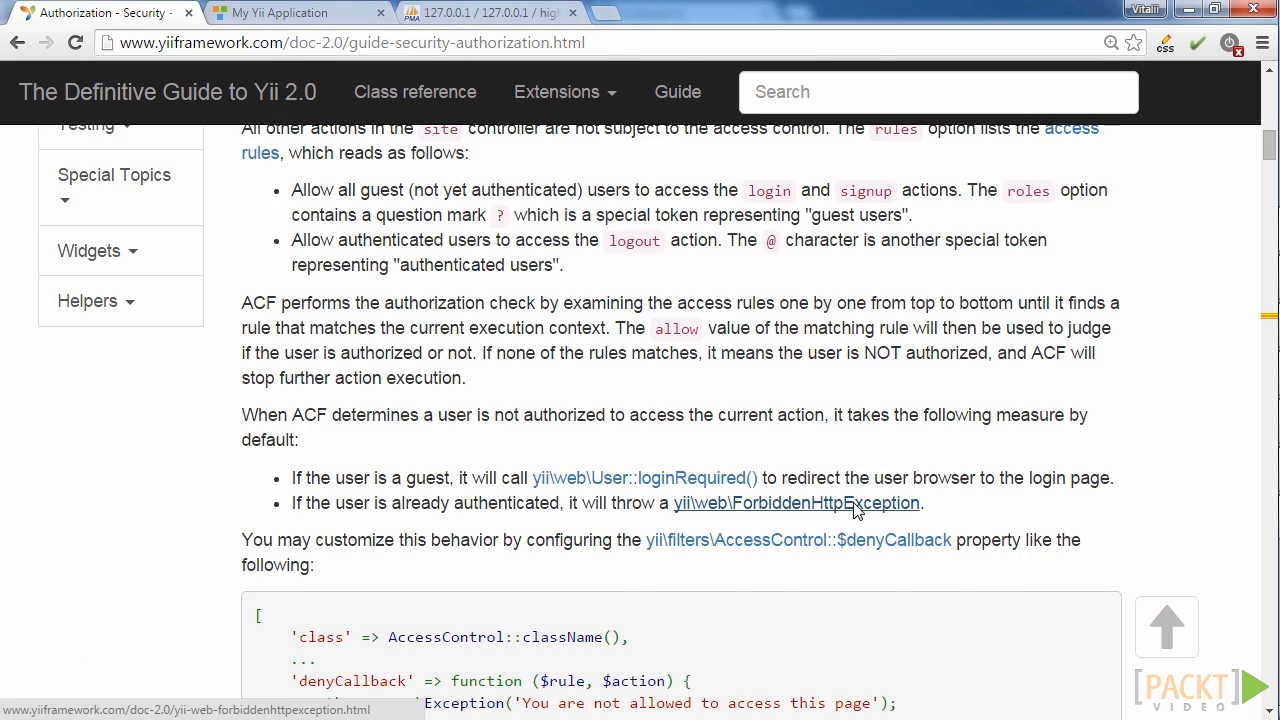
scroll("down", 3)
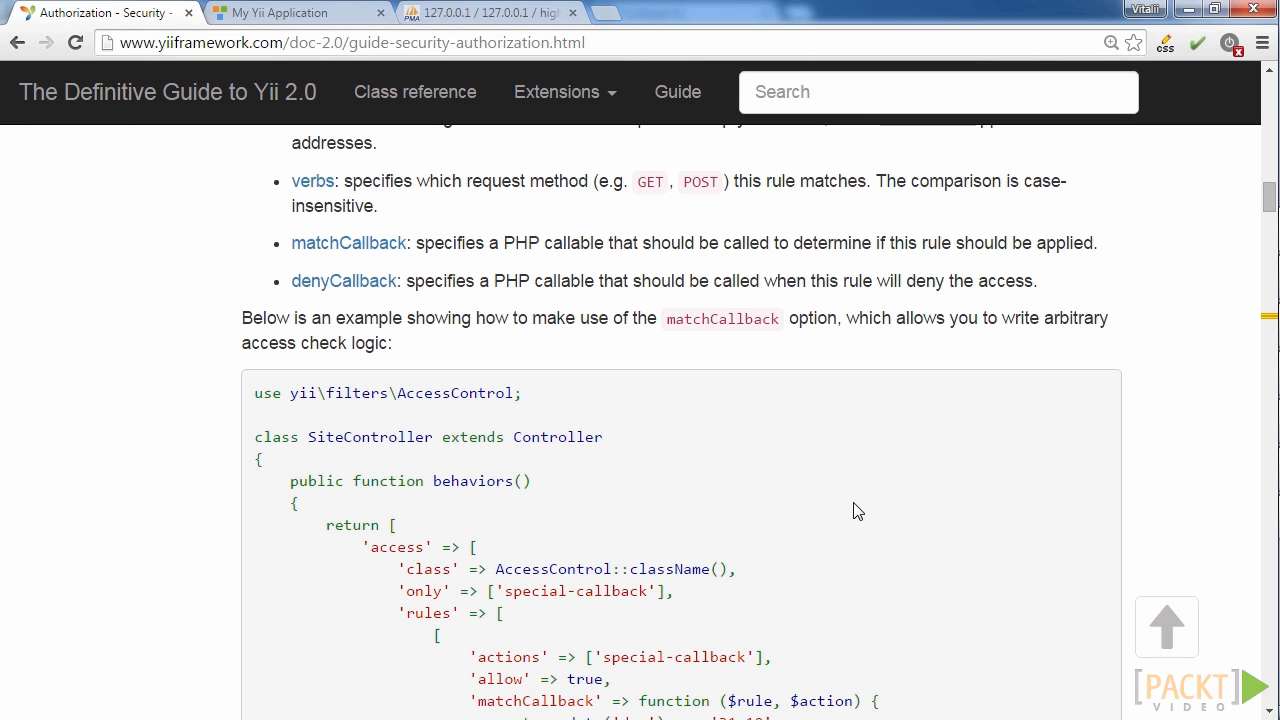
scroll("down", 3)
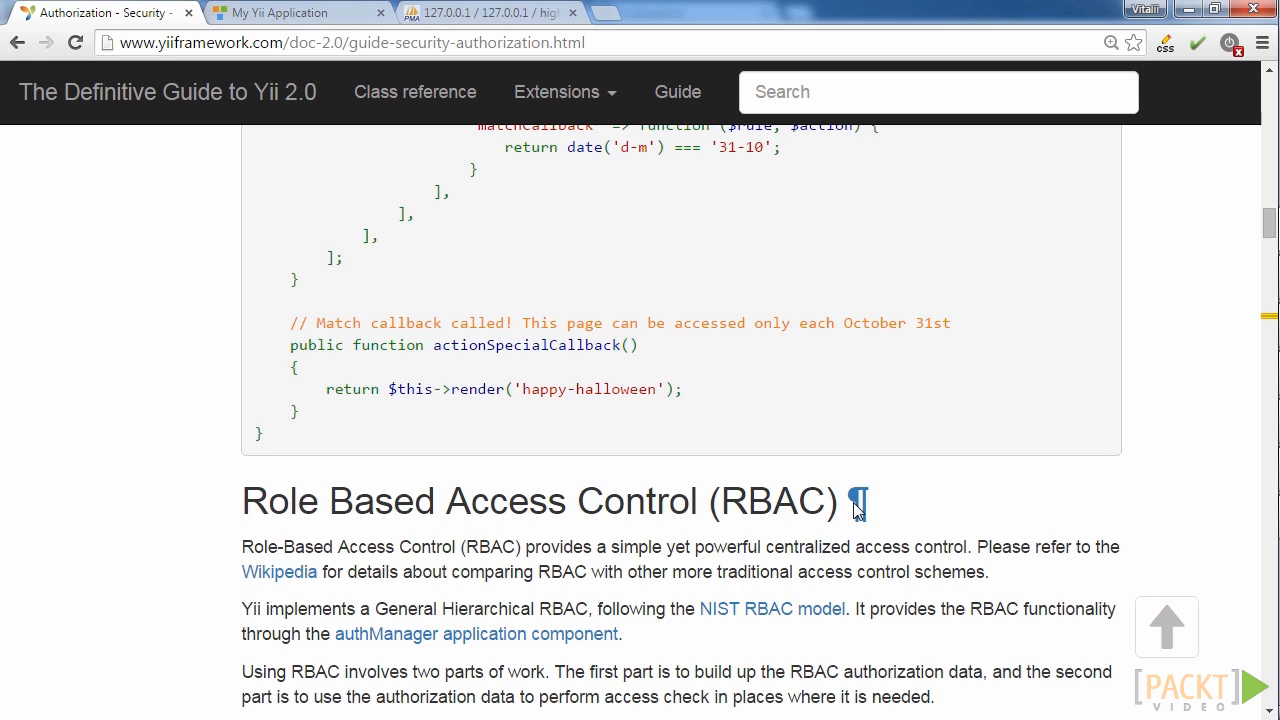
scroll("down", 3)
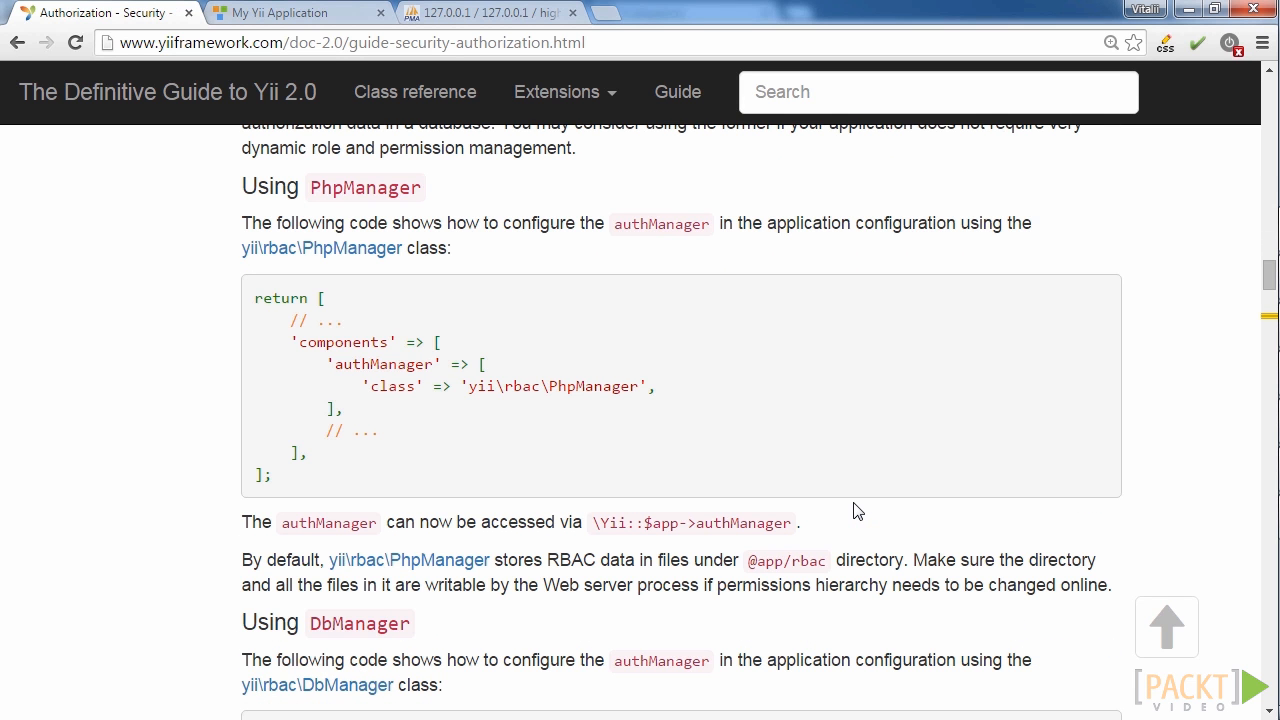
scroll("down", 3)
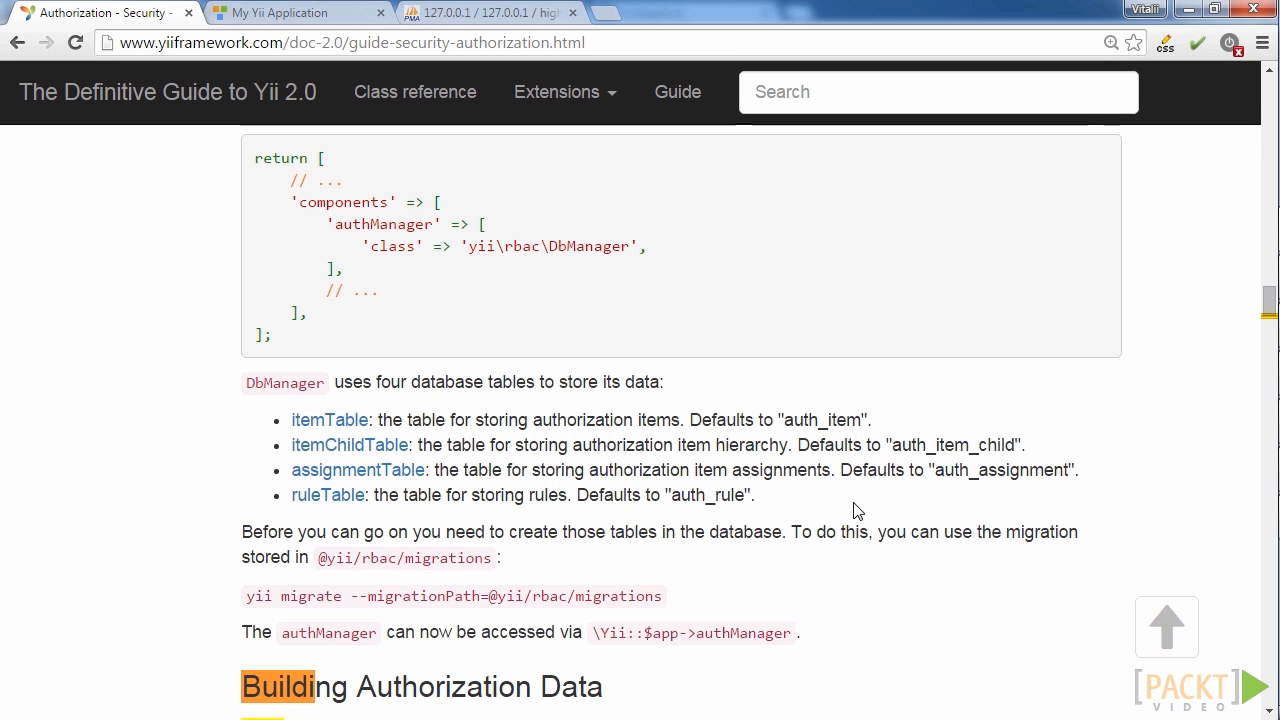
scroll("down", 3)
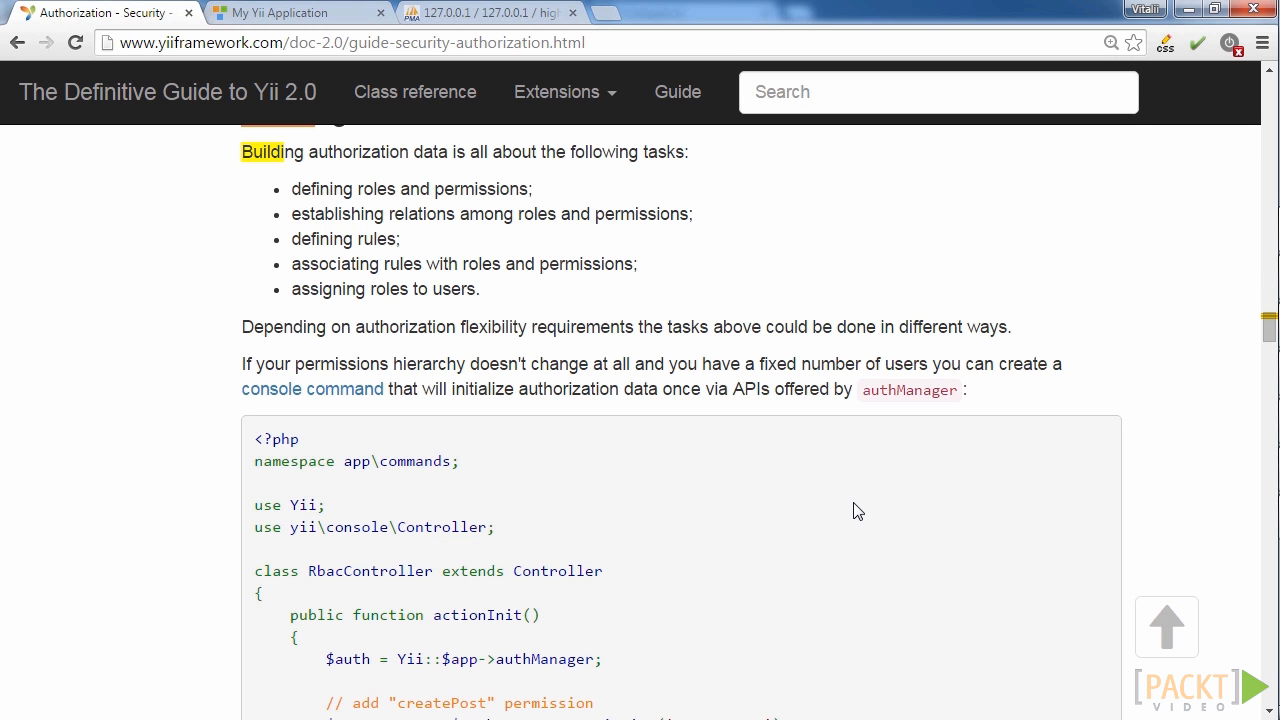
scroll("down", 3)
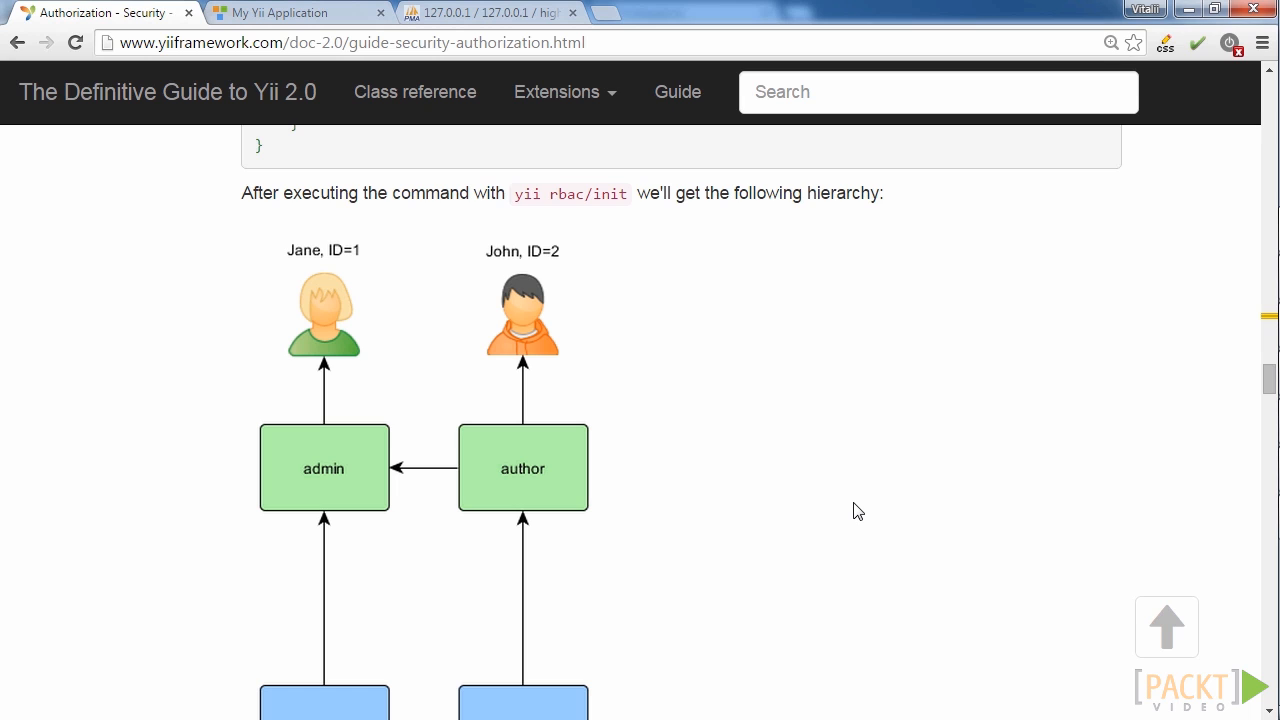
Step: Read down to the UserGroupRule example, then view the admin, moderator and author users in phpMyAdmin
scroll("down", 3)
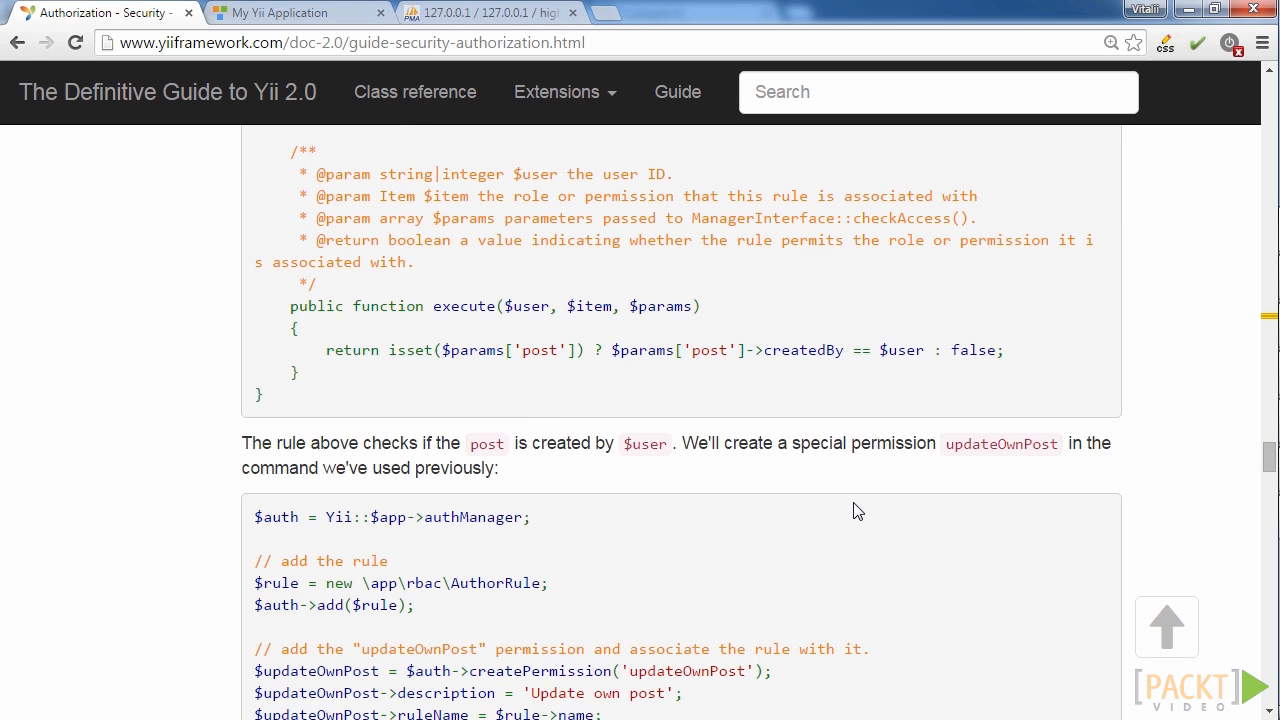
scroll("down", 3)
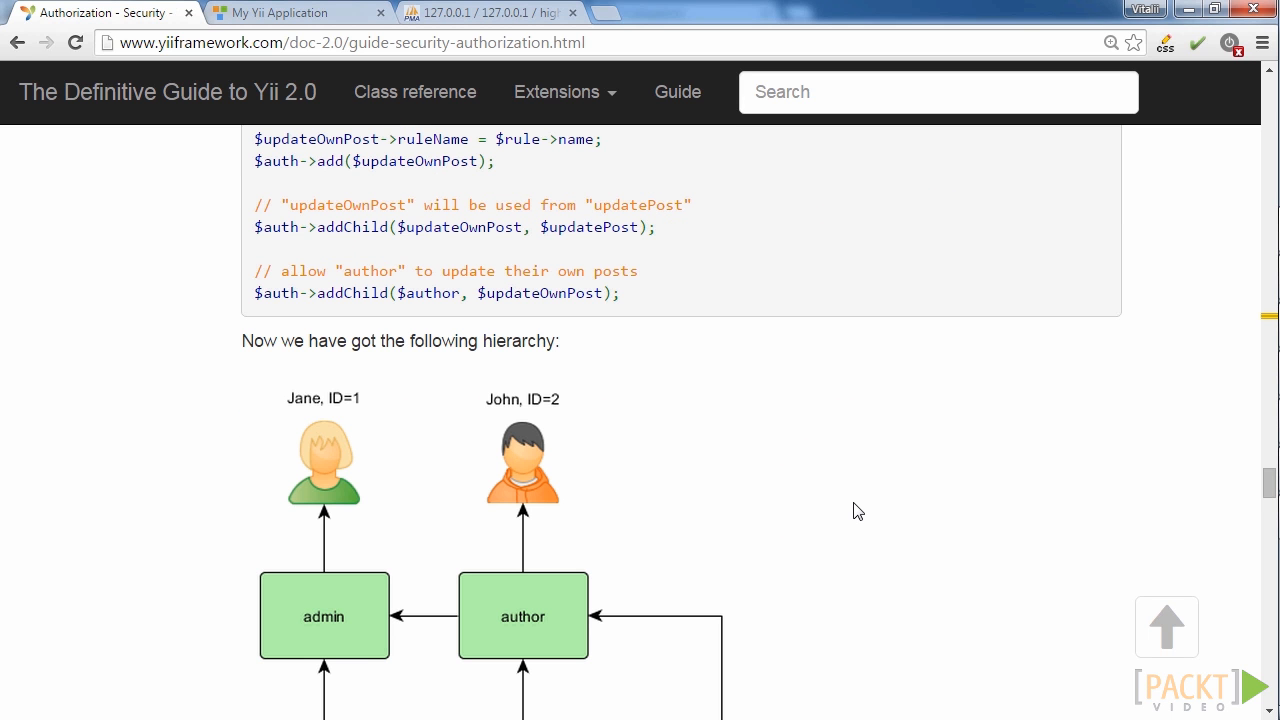
scroll("down", 3)
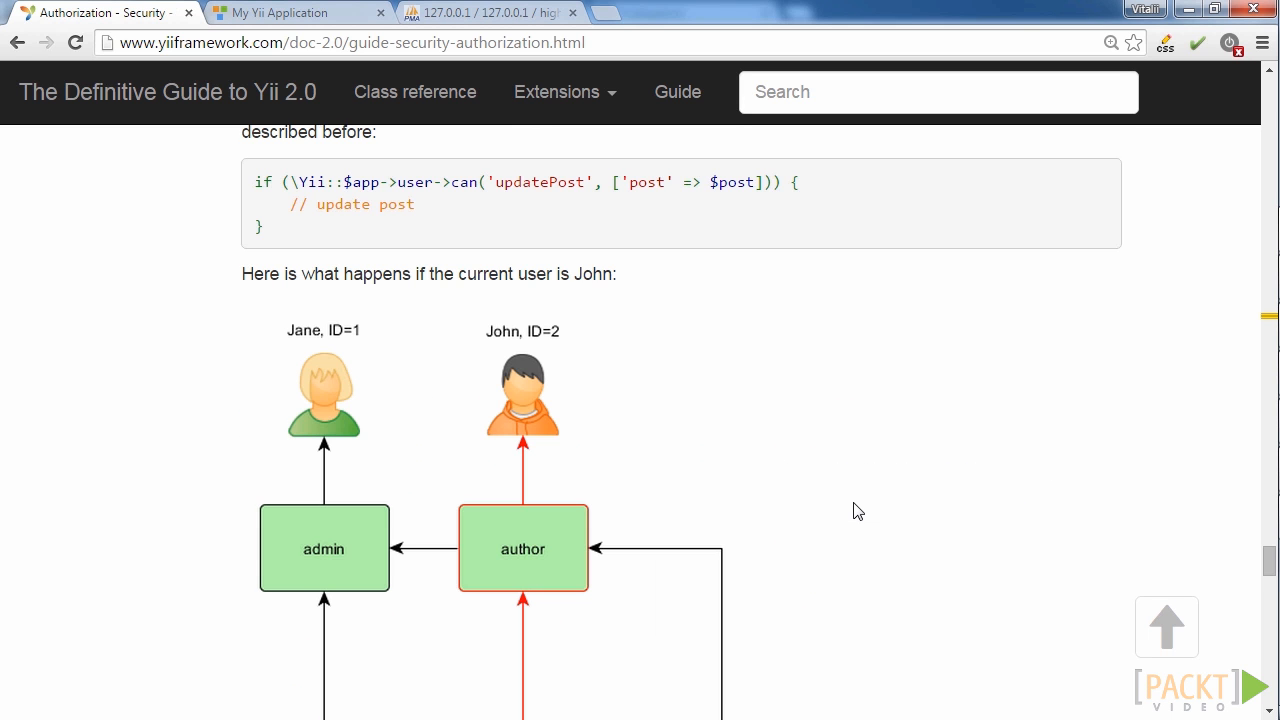
scroll("down", 3)
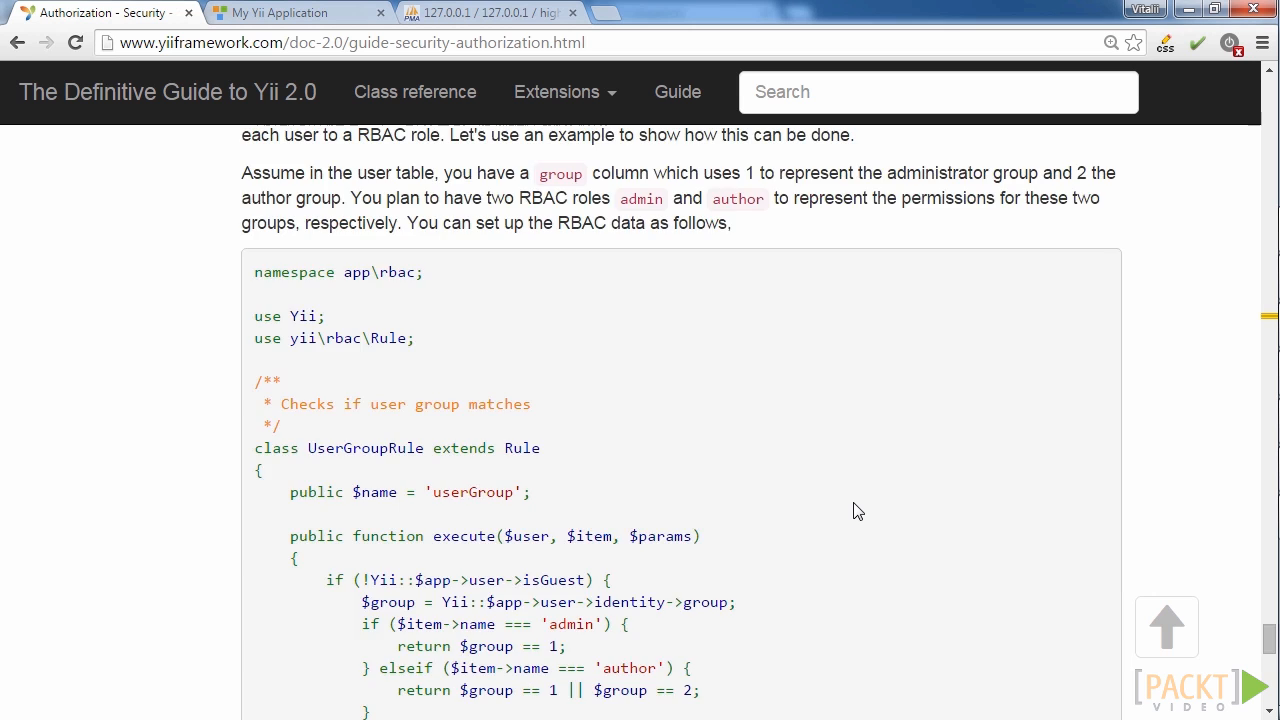
scroll("down", 3)
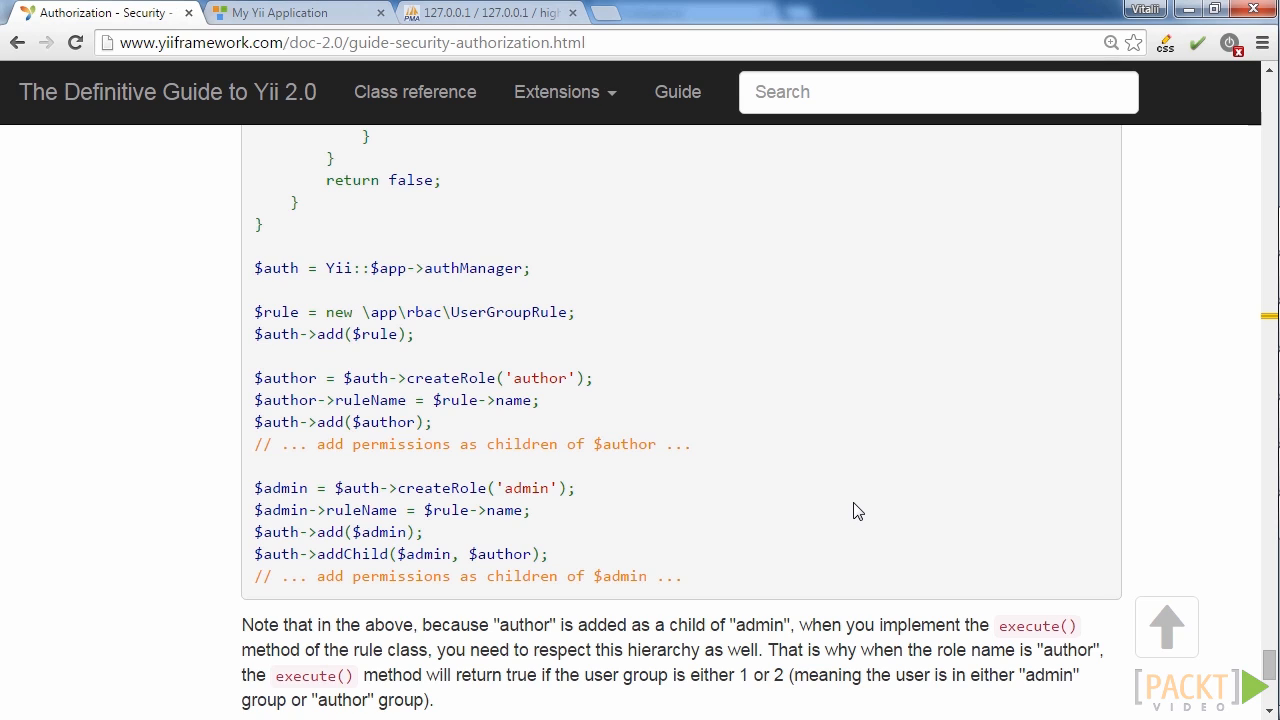
left_click(487, 12)
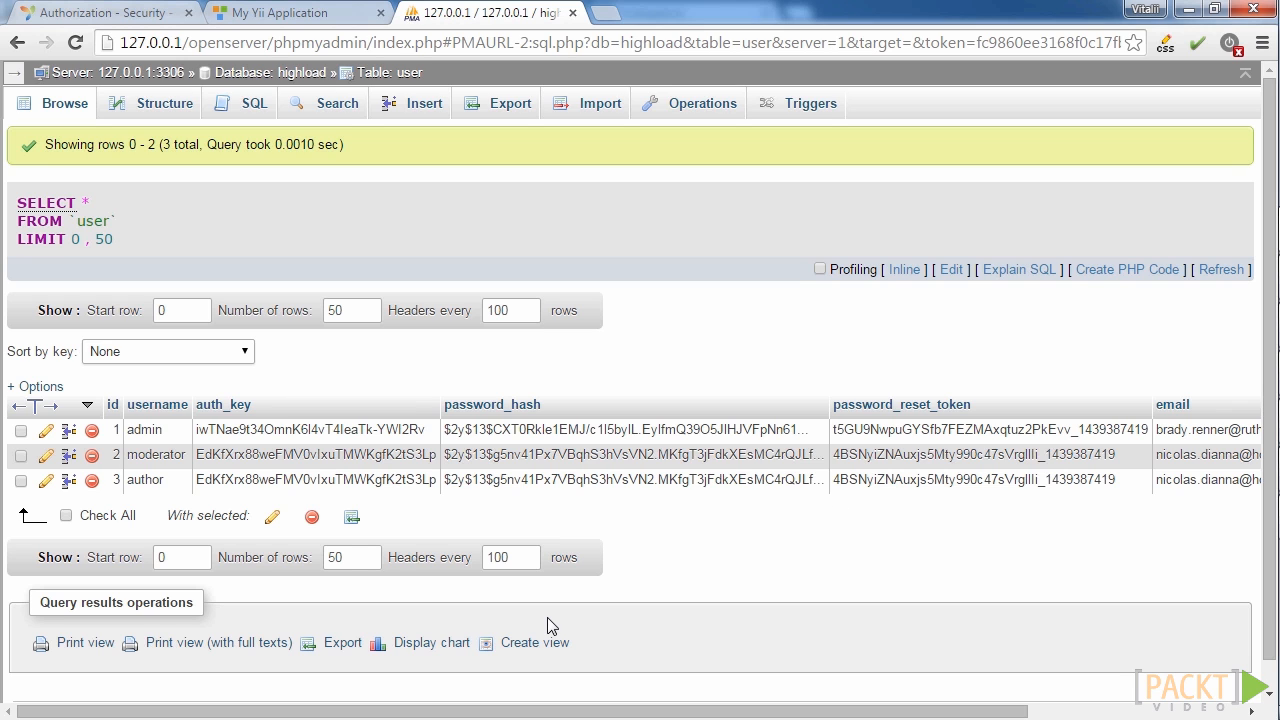
mouse_move(458, 643)
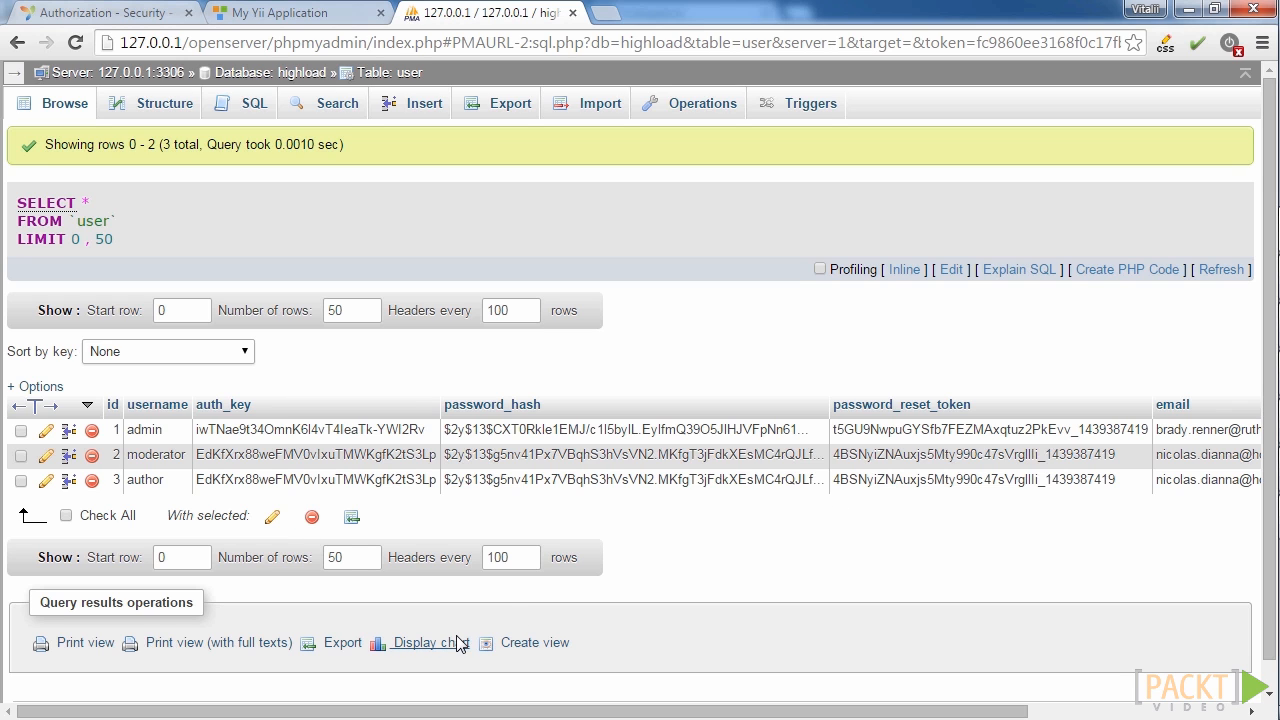
mouse_move(388, 454)
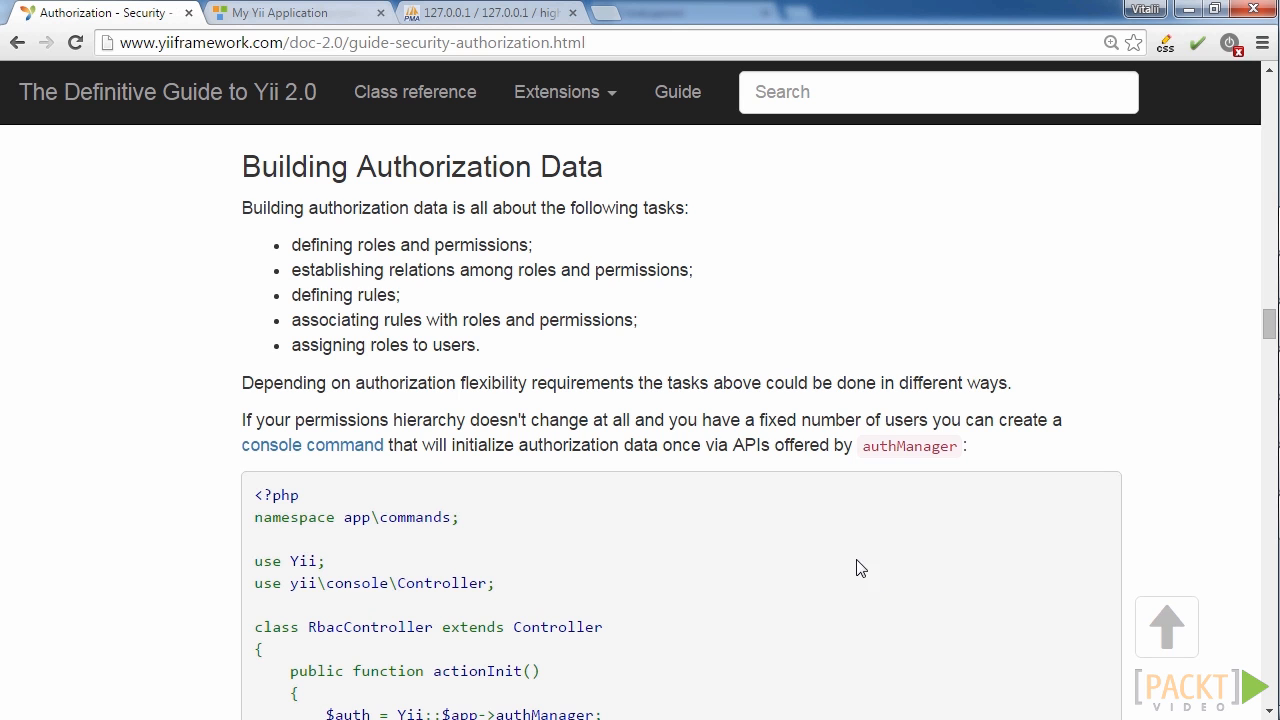
Step: Check the highload database tables in phpMyAdmin, then view RbacController.php in NetBeans
left_click(485, 12)
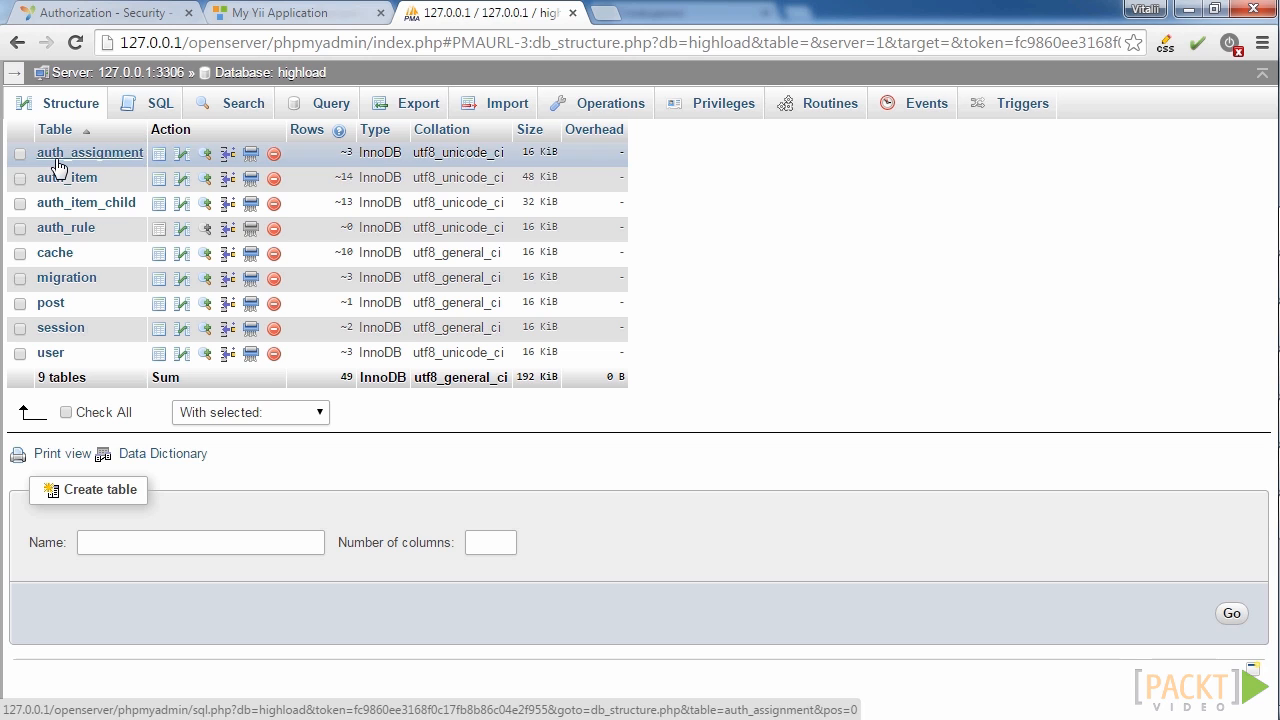
mouse_move(88, 128)
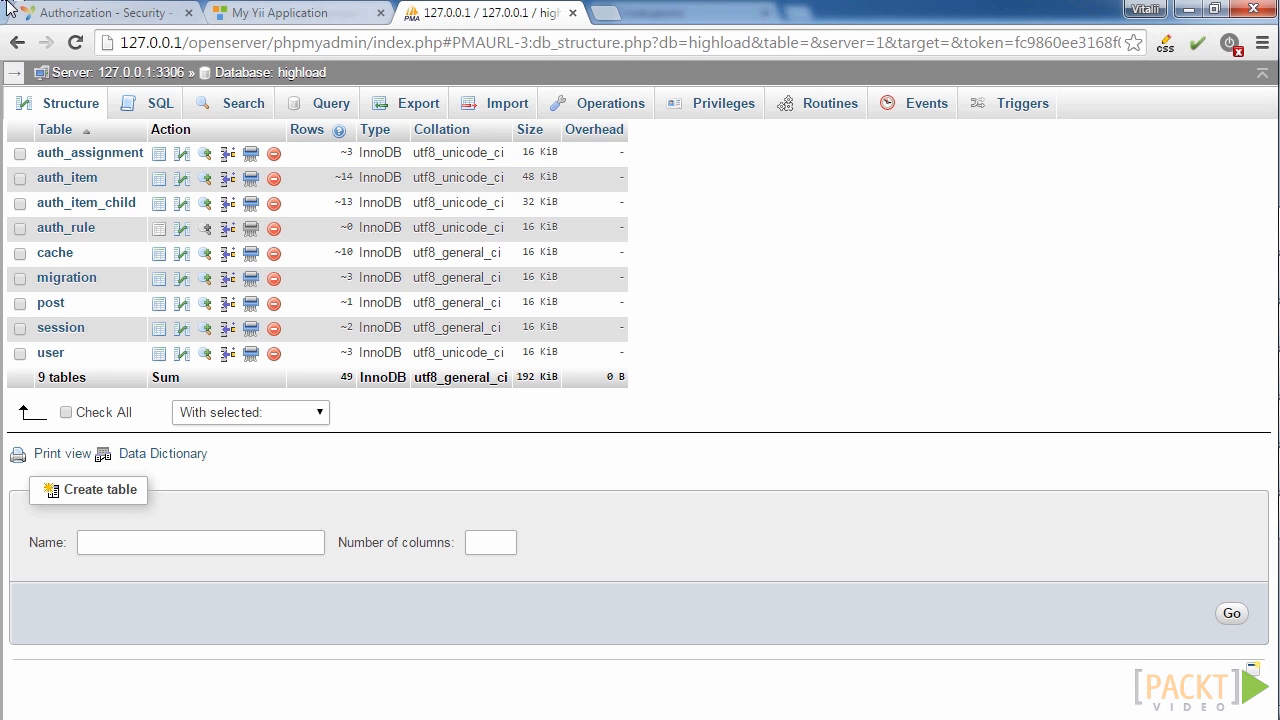
left_click(100, 12)
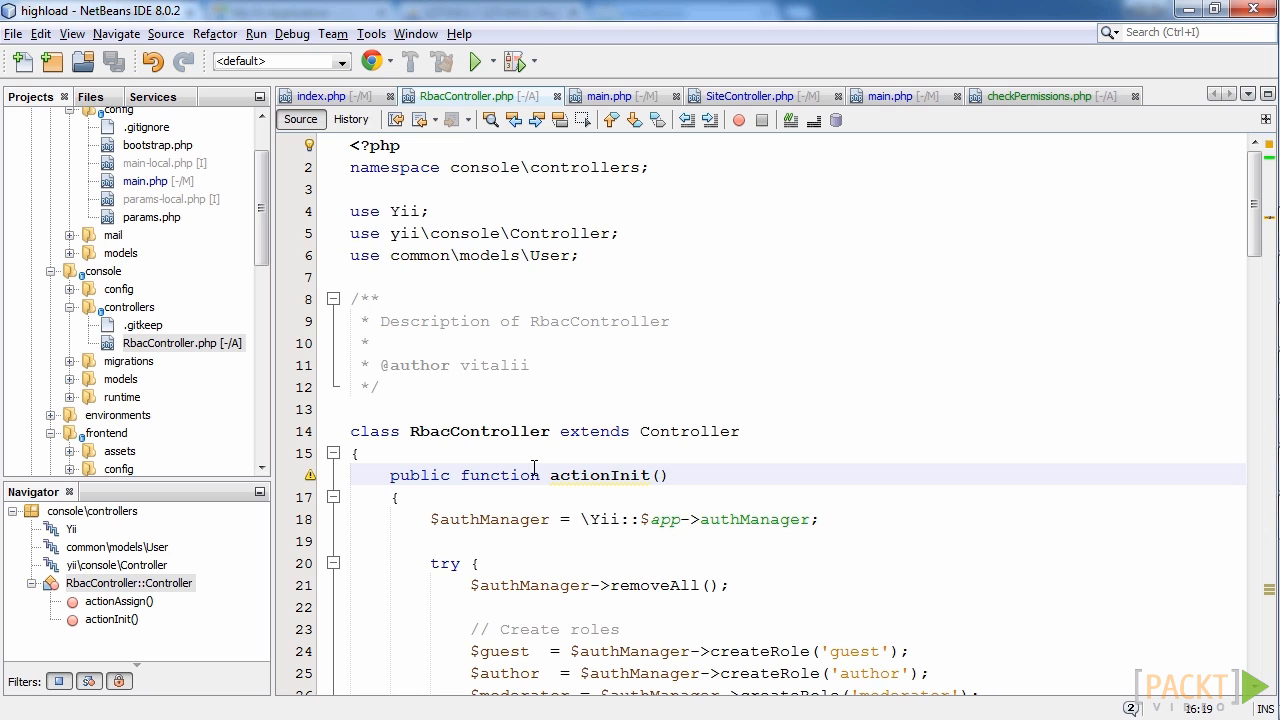
mouse_move(202, 352)
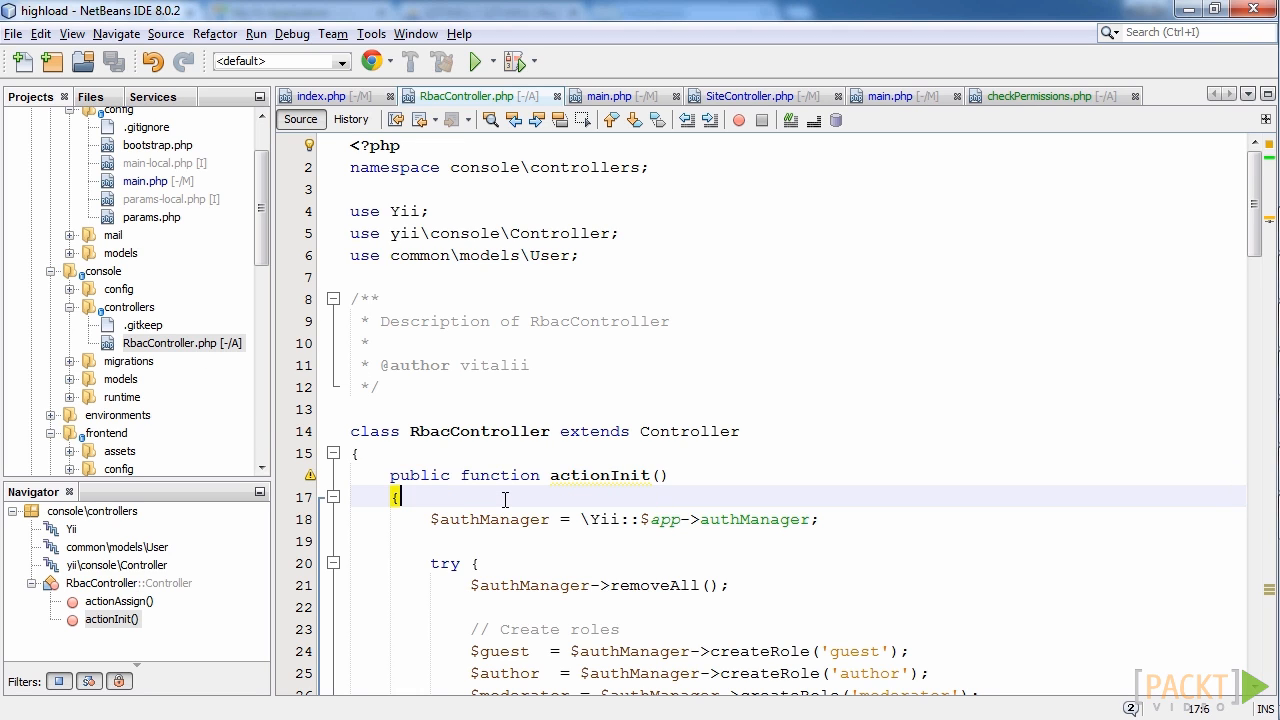
Step: Read actionInit's roles, permissions and hierarchy down to actionAssign, then view main.php's DbManager authManager config
scroll("down", 3)
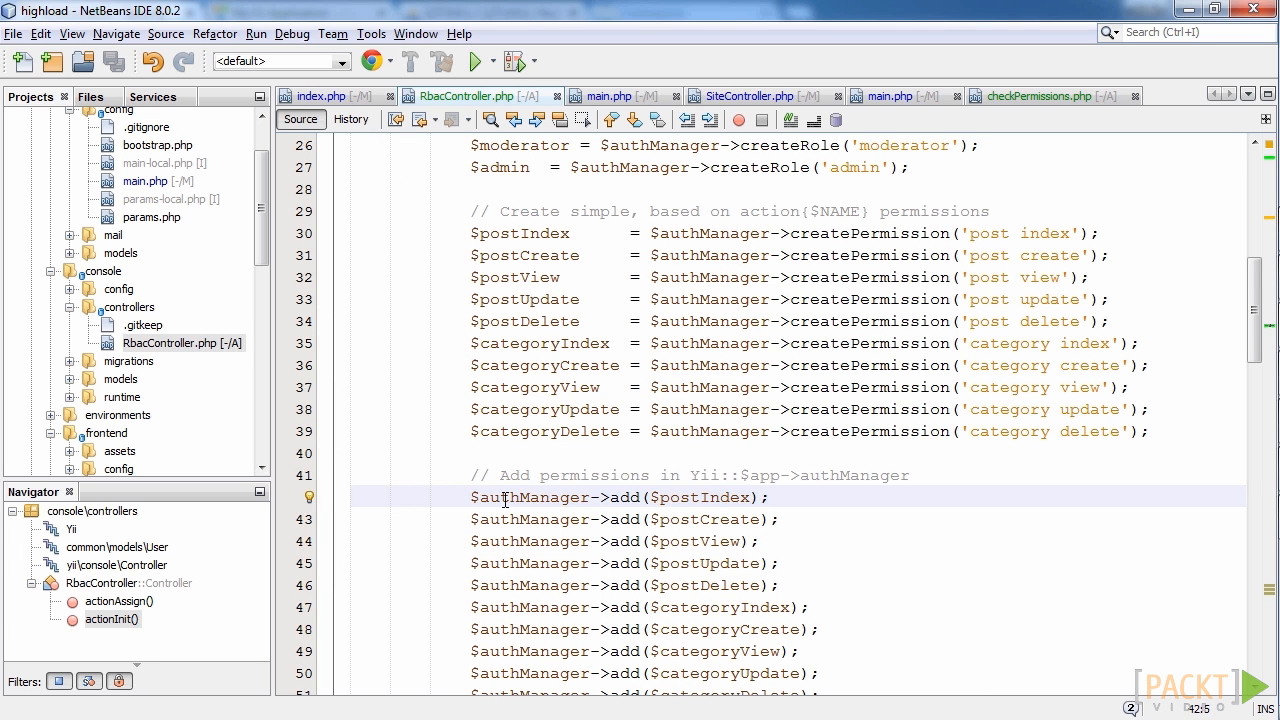
mouse_move(610, 425)
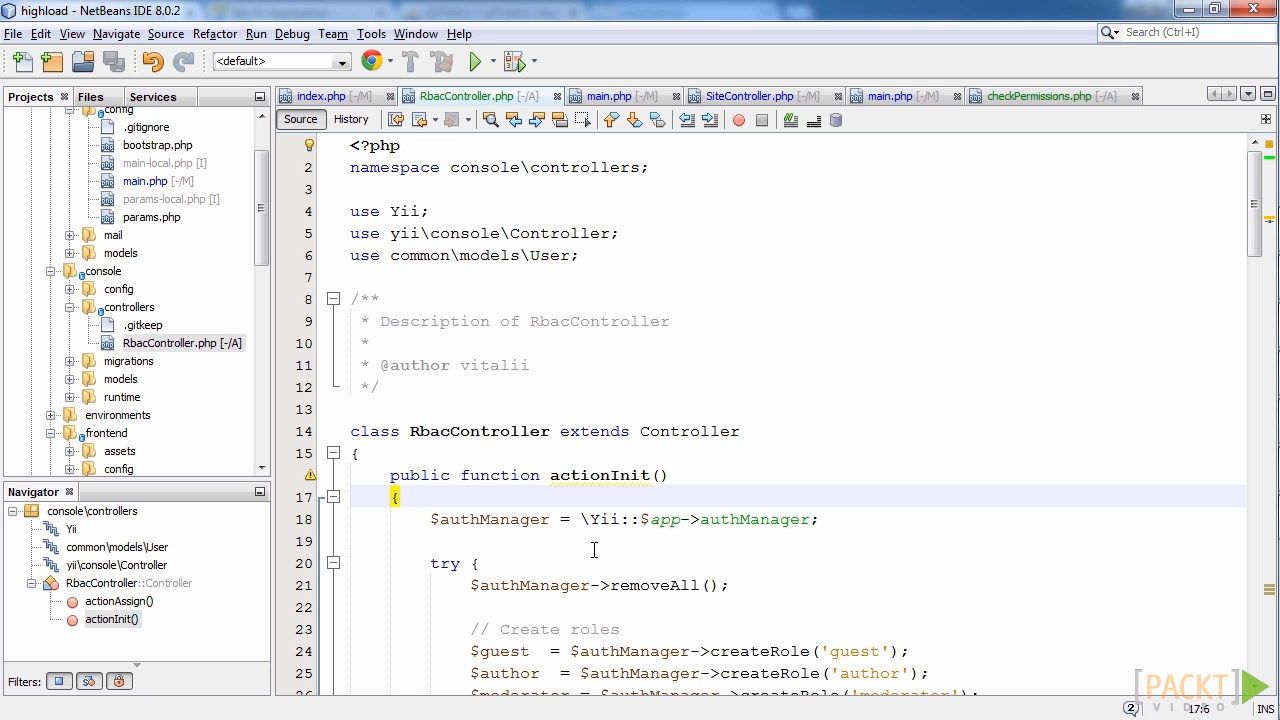
scroll("down", 3)
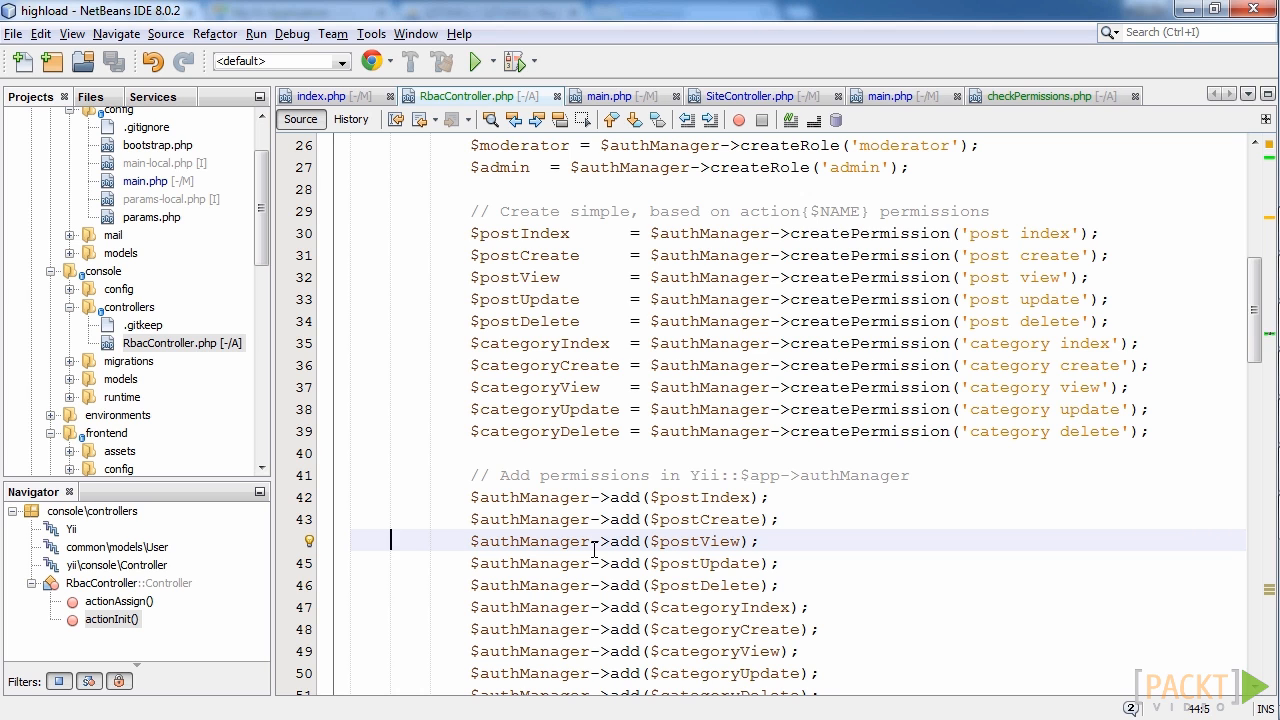
scroll("down", 3)
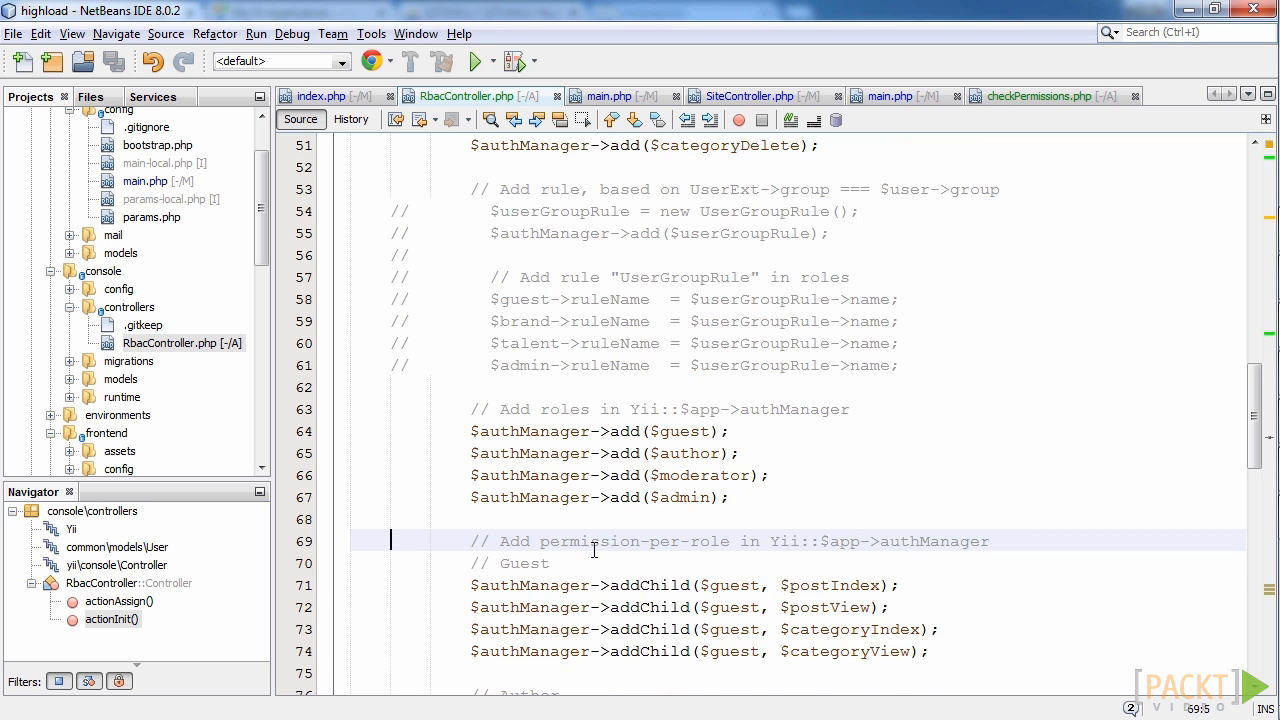
scroll("down", 3)
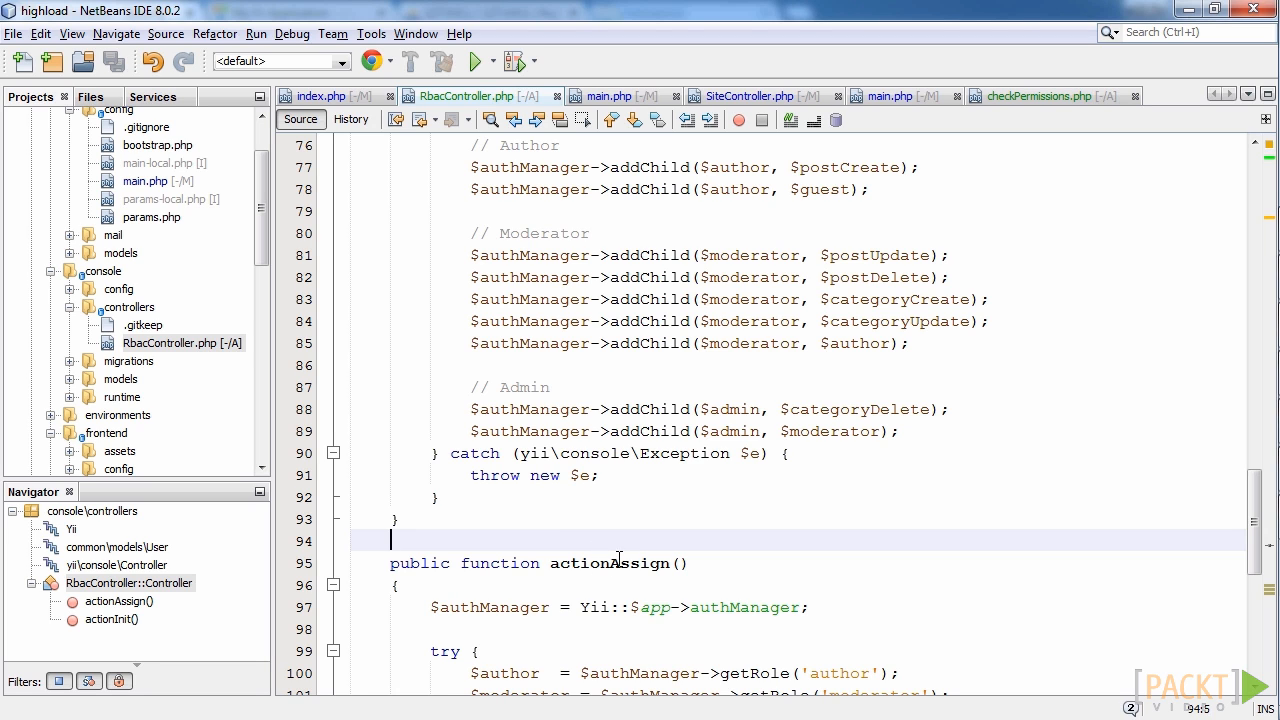
mouse_move(678, 562)
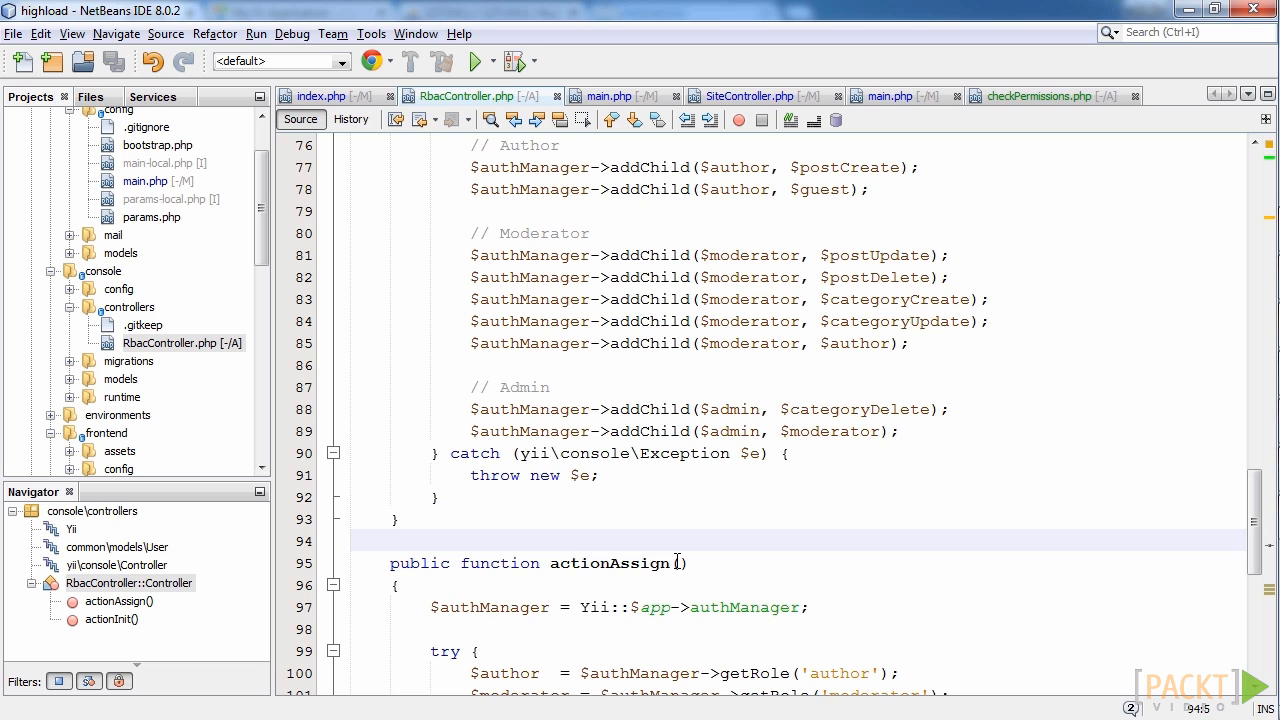
left_click(390, 540)
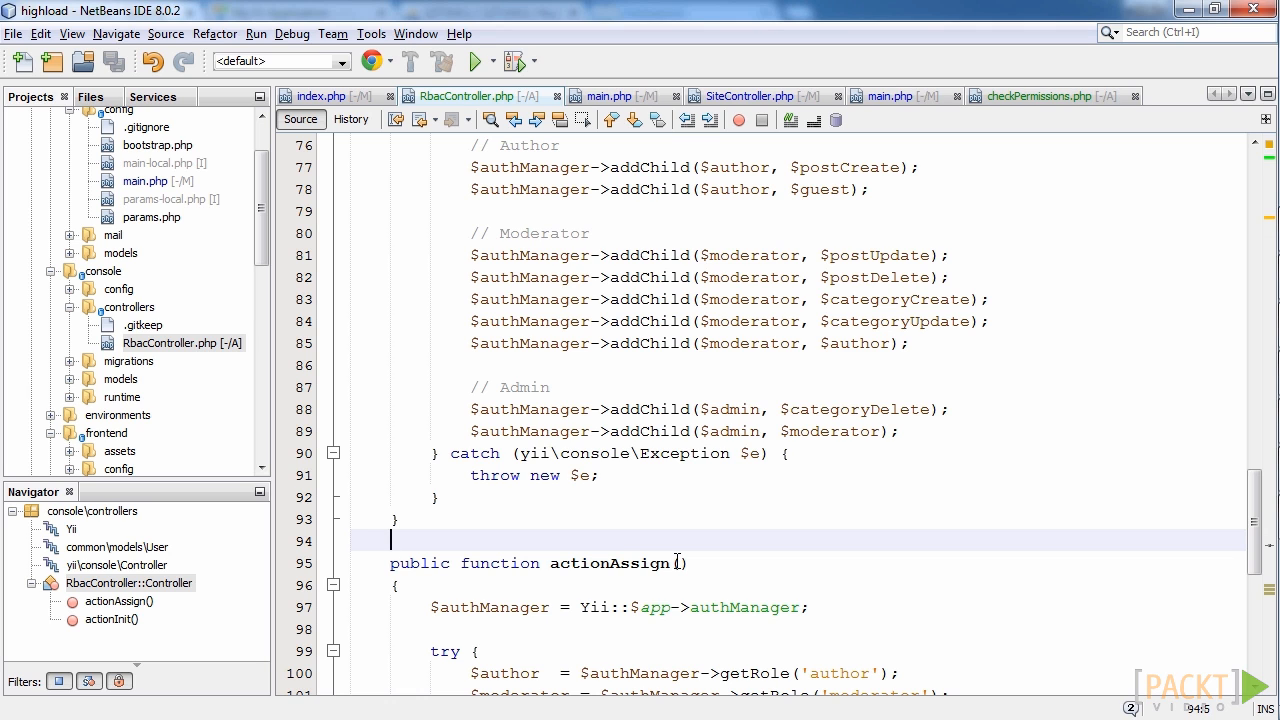
left_click(610, 95)
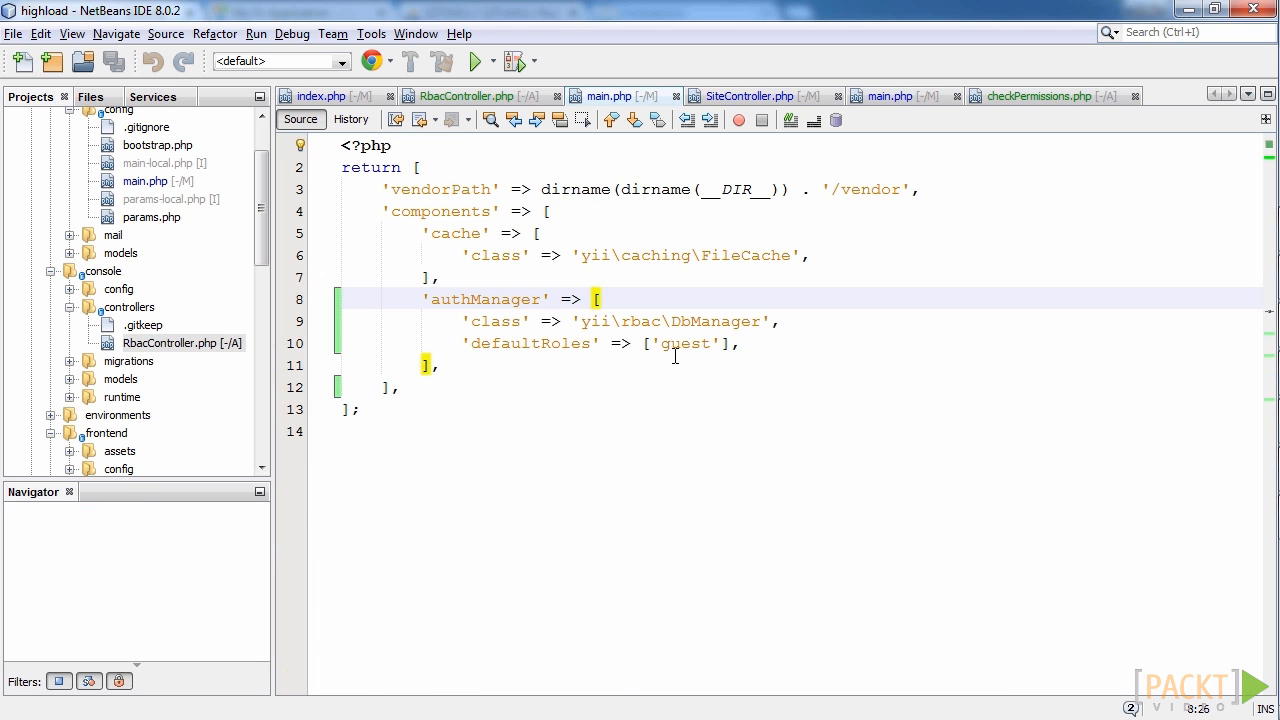
mouse_move(613, 400)
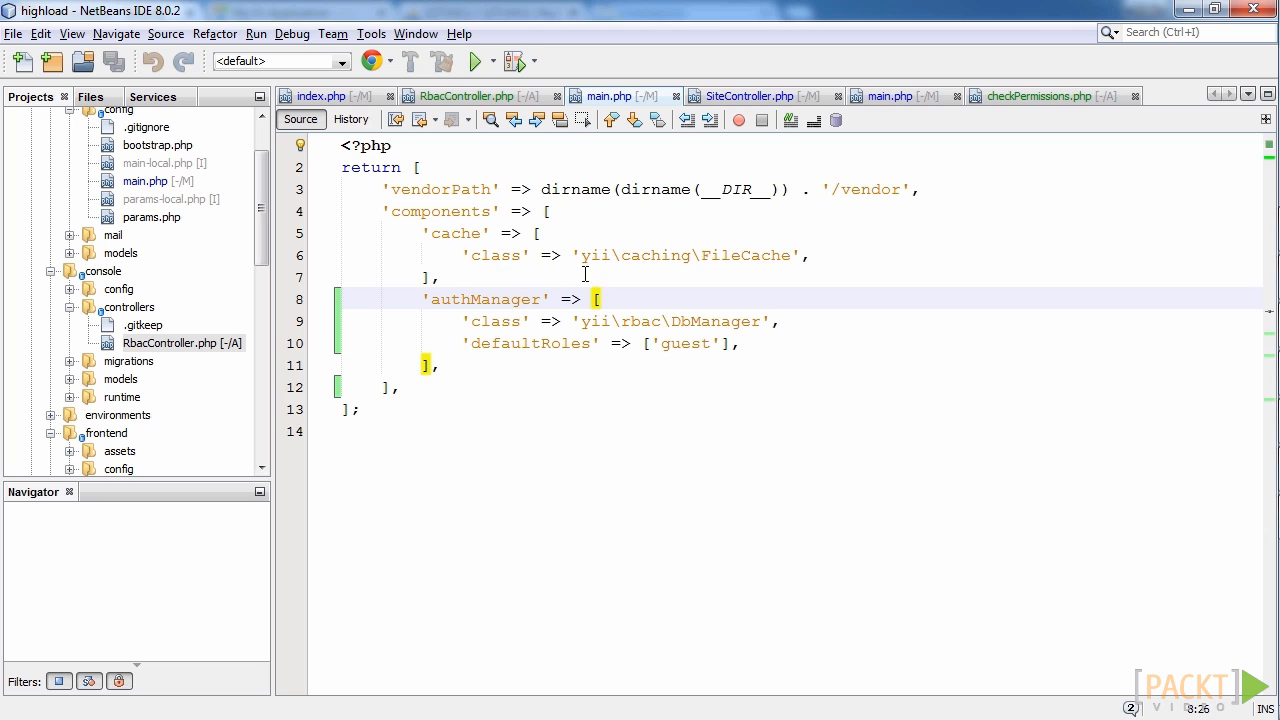
mouse_move(687, 349)
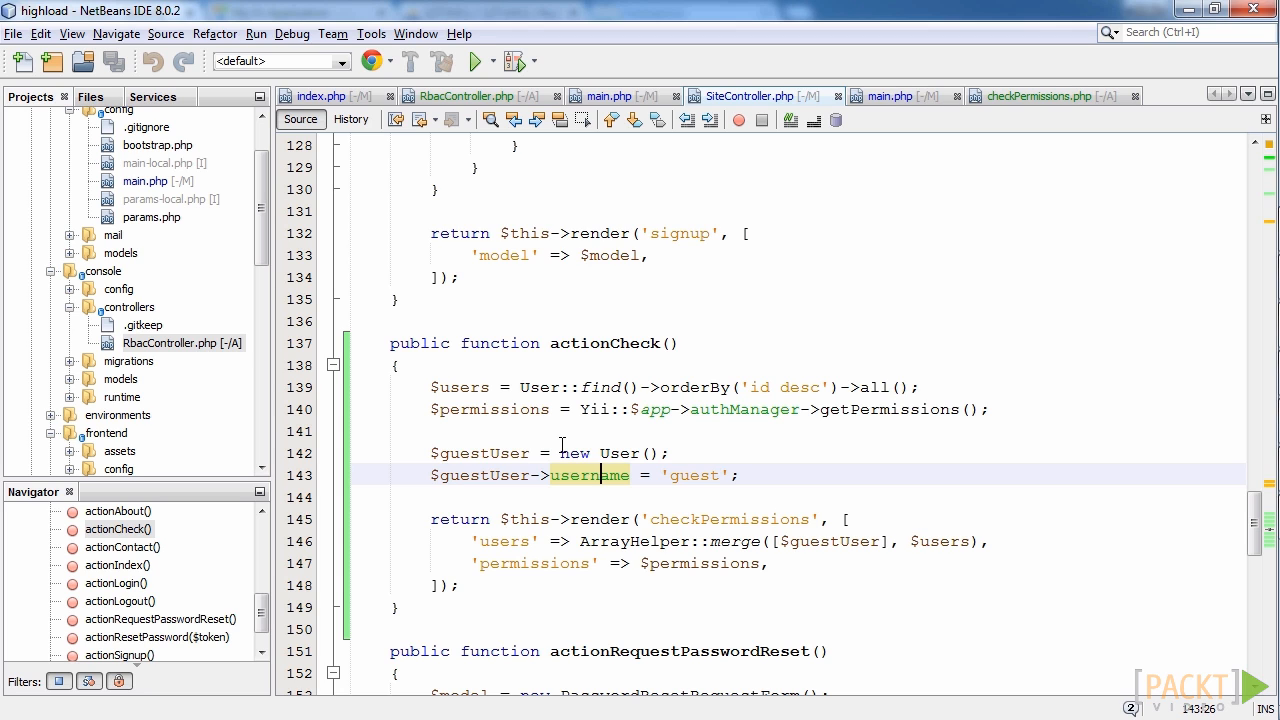
mouse_move(642, 398)
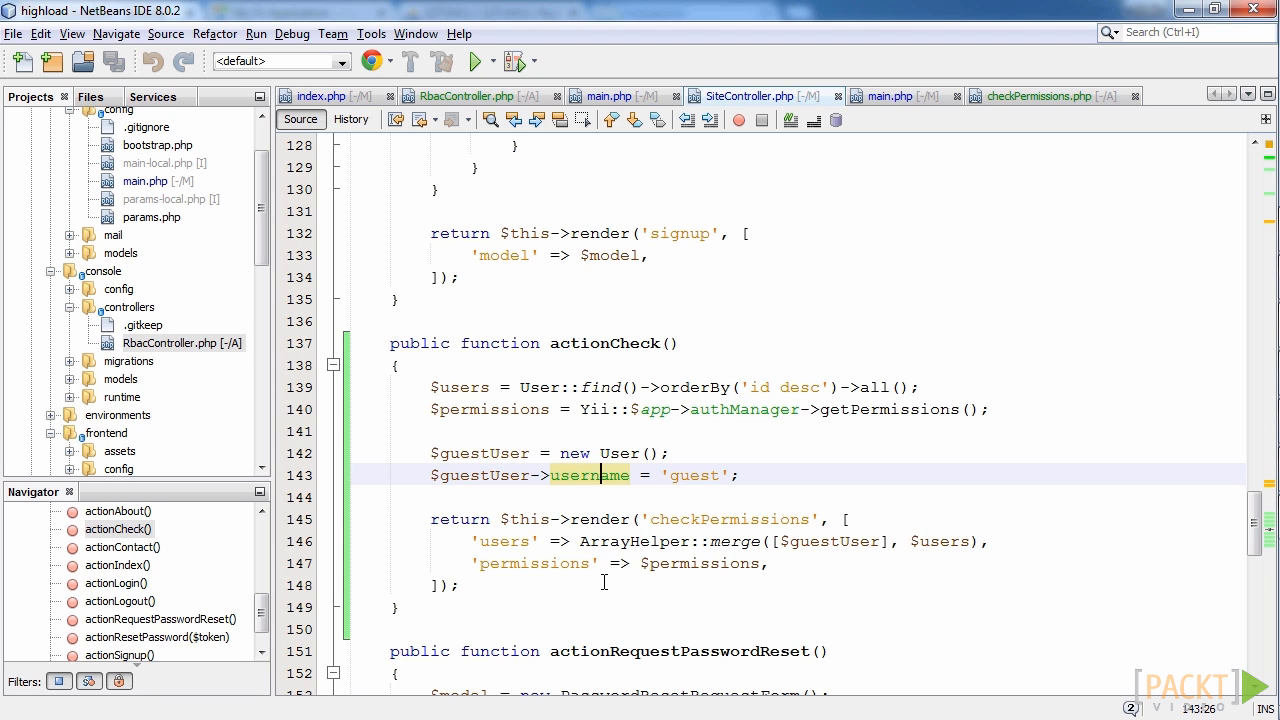
Step: Read the checkPermissions.php view that prints YES or NO via checkAccess
left_click(1040, 95)
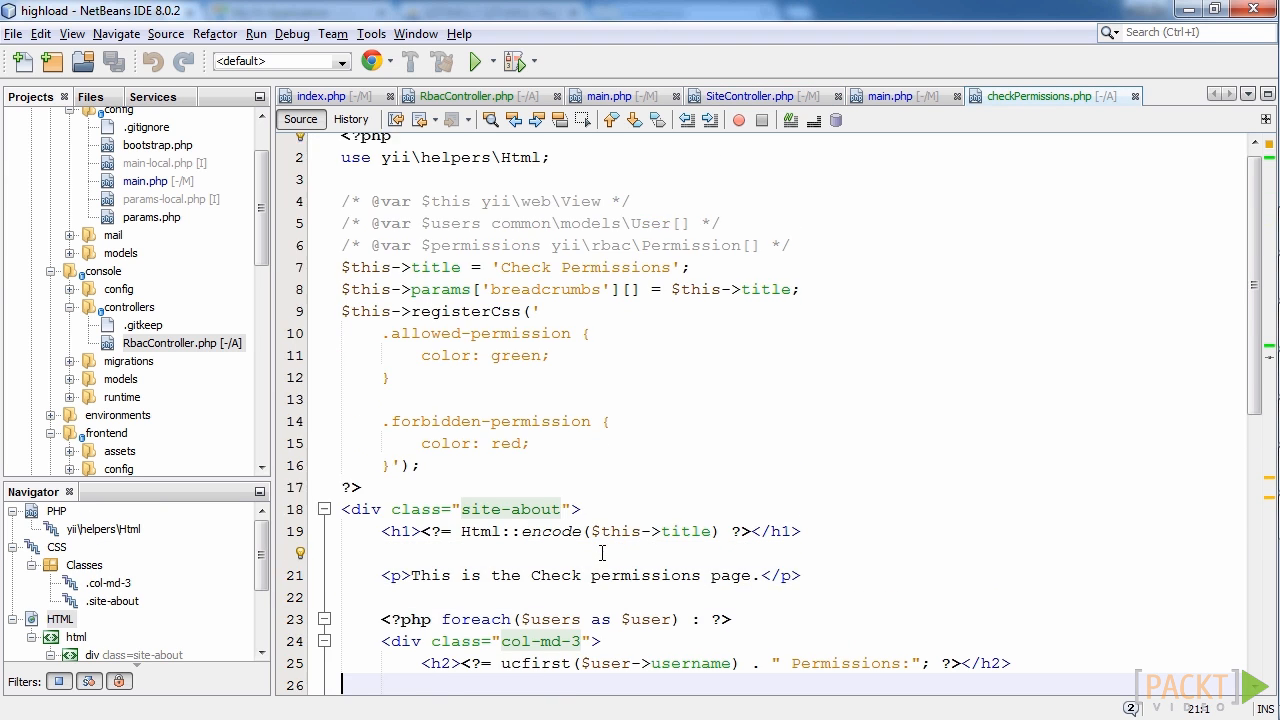
scroll("down", 3)
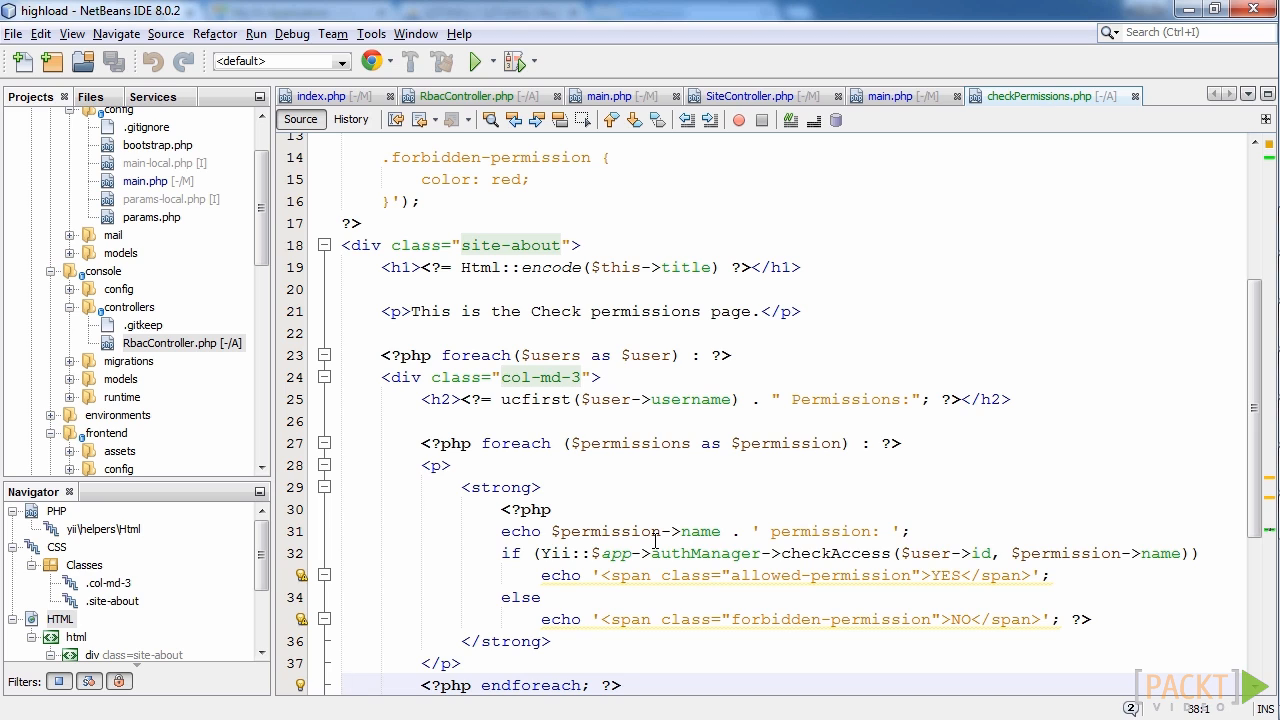
mouse_move(614, 514)
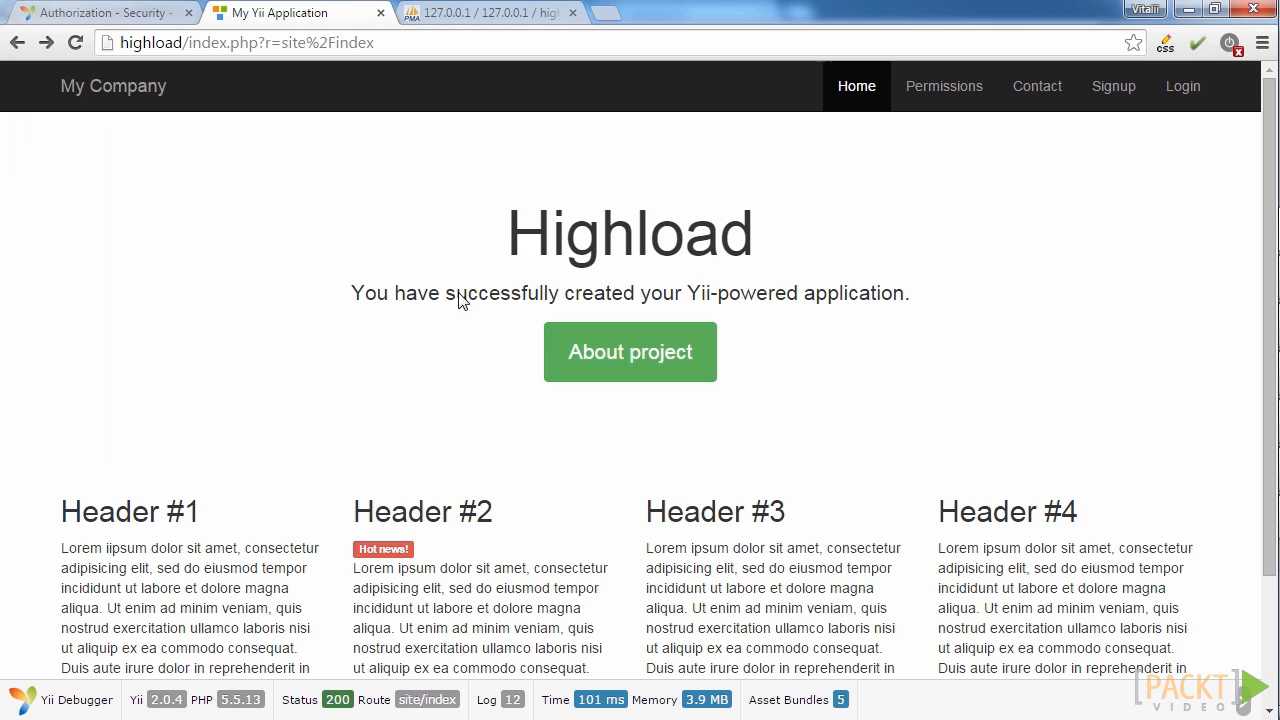
mouse_move(898, 163)
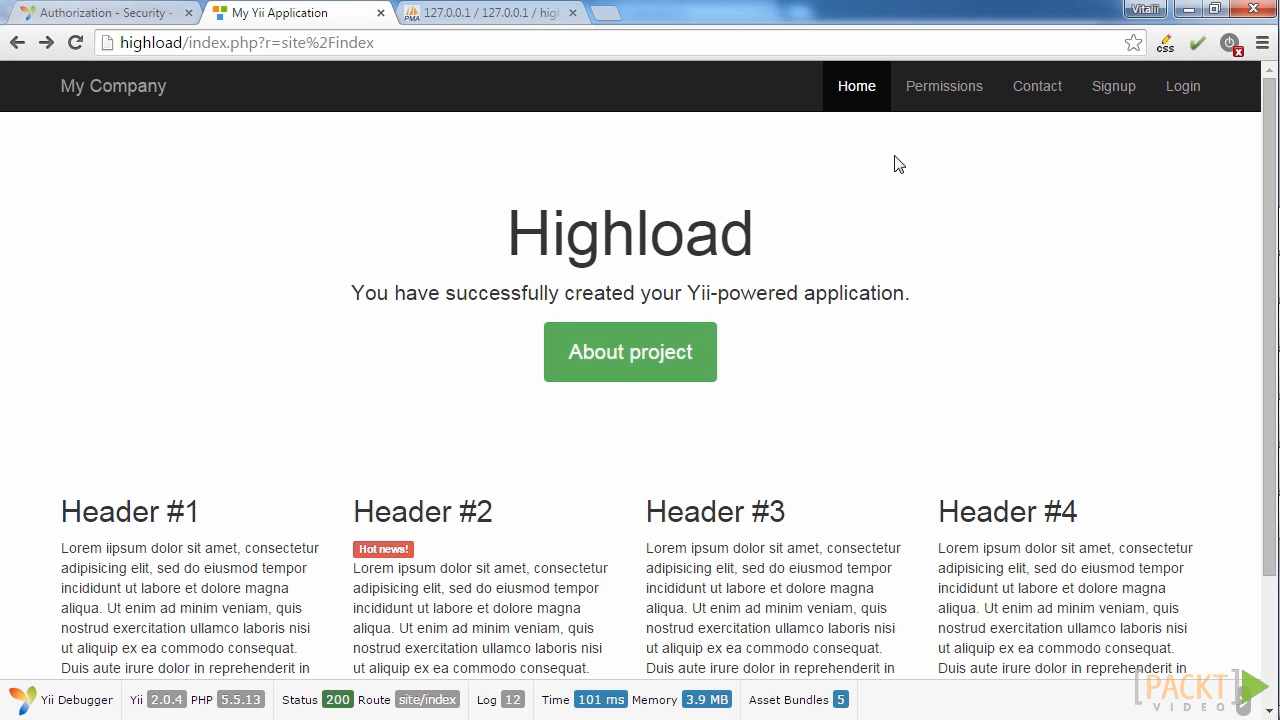
Step: Load the Check Permissions page from the Permissions navbar link
left_click(943, 86)
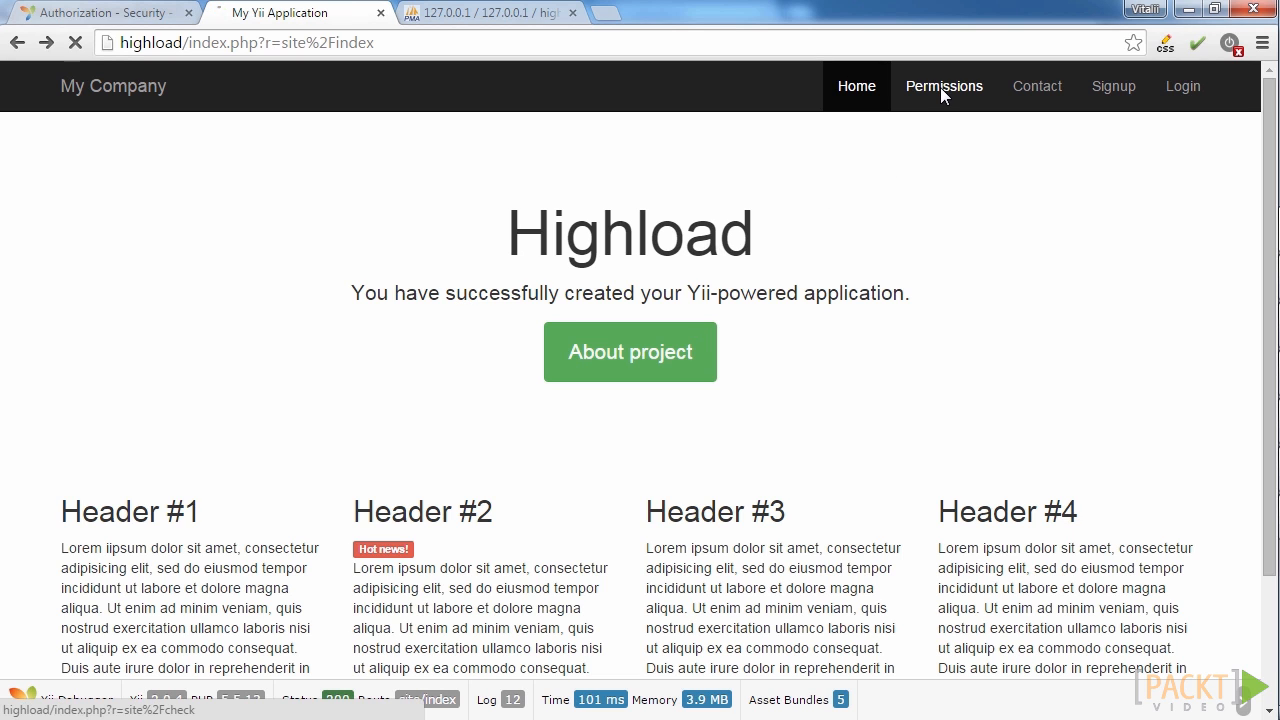
left_click(943, 85)
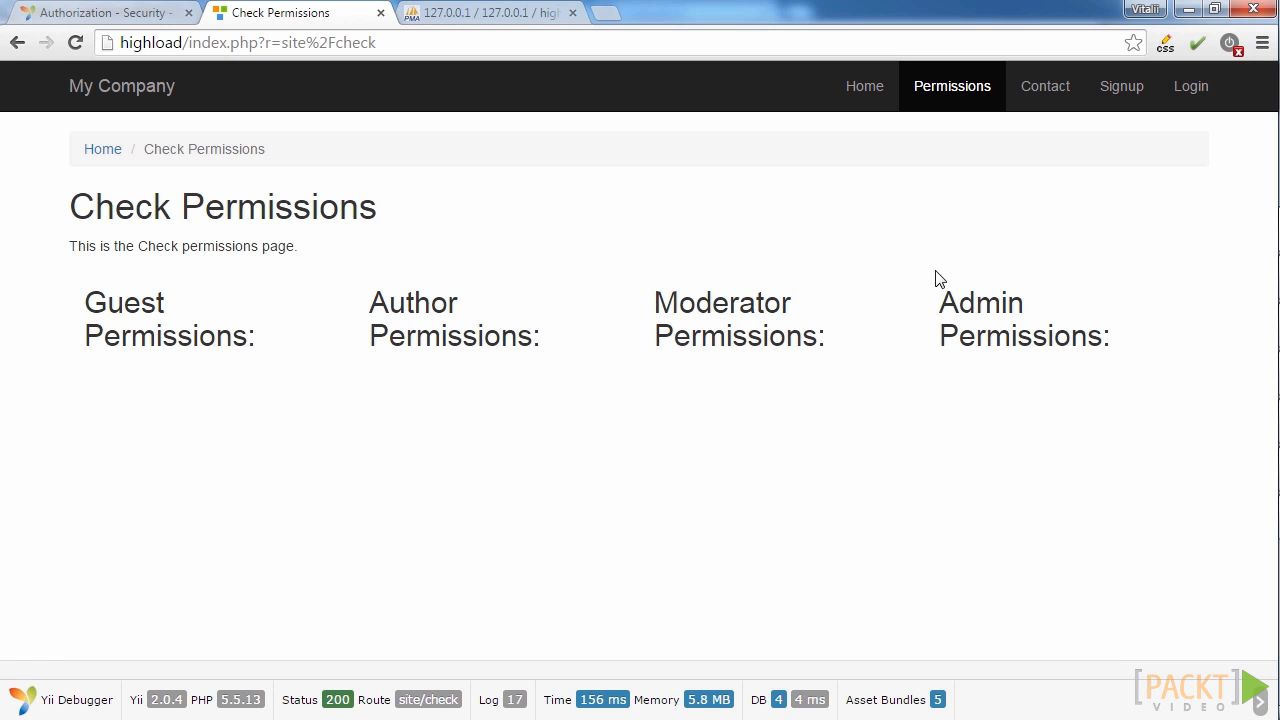
mouse_move(755, 380)
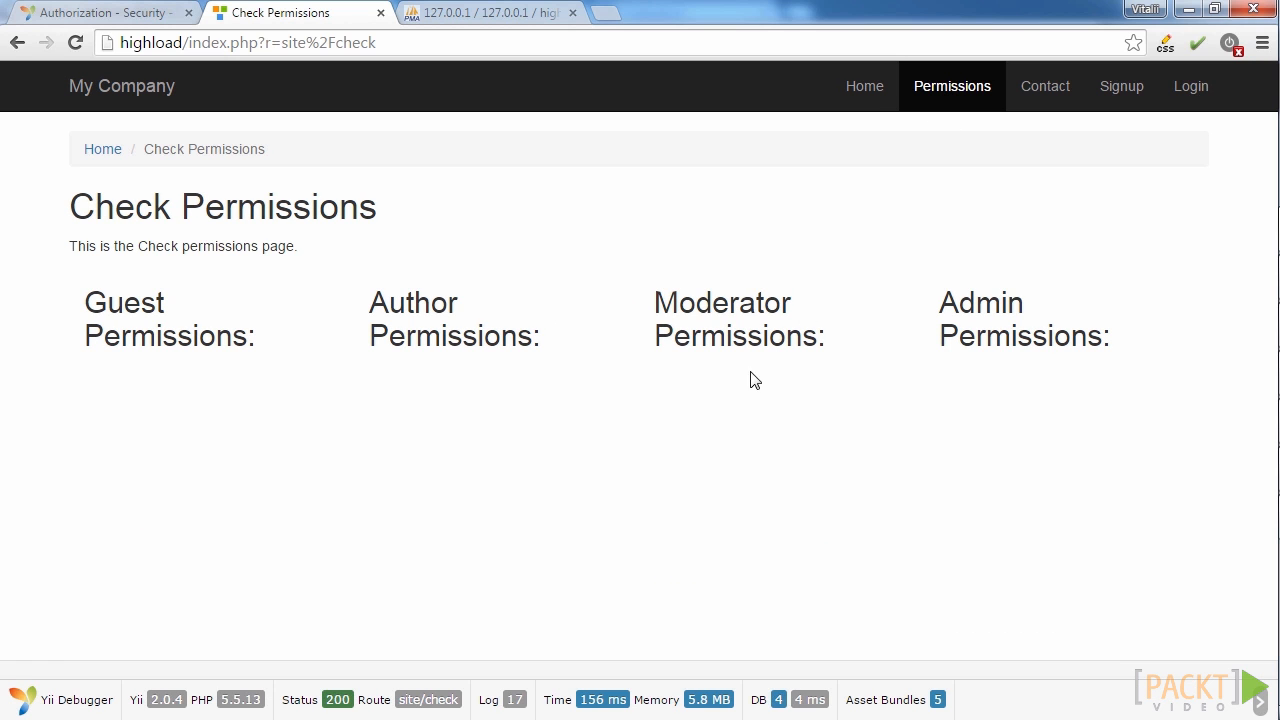
mouse_move(603, 360)
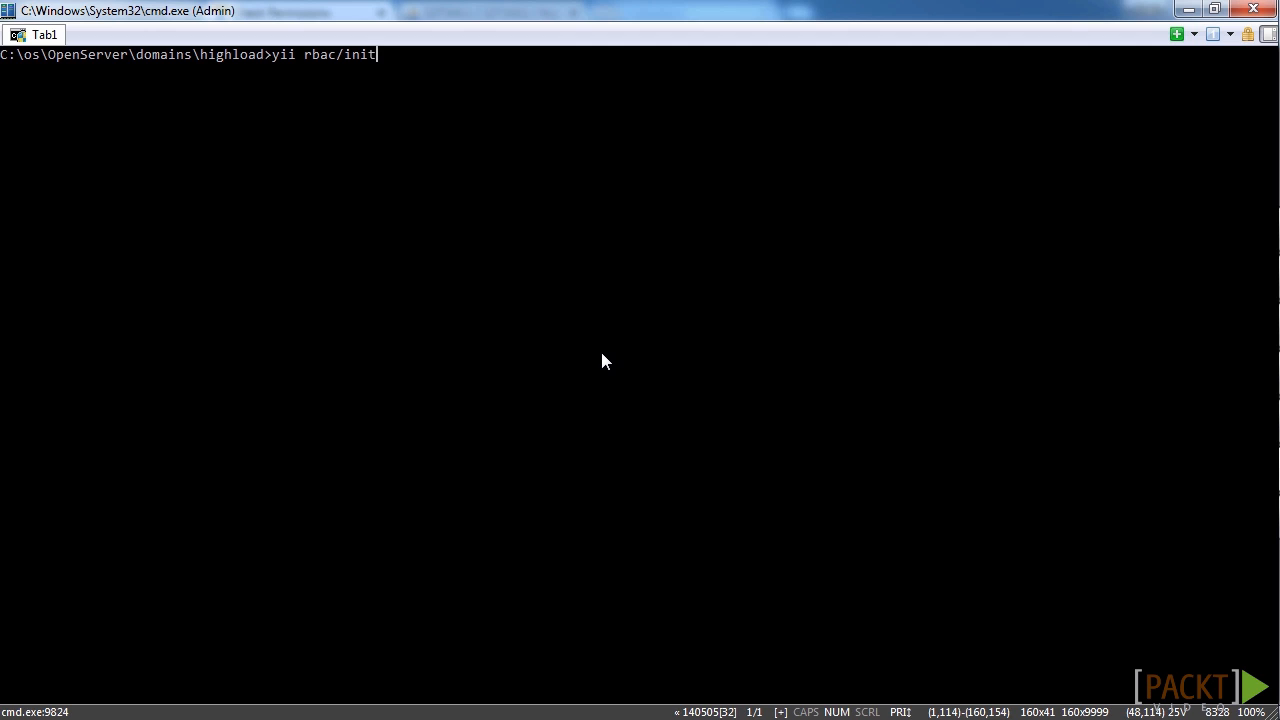
Step: Run yii rbac/init in the highload folder
key("Return")
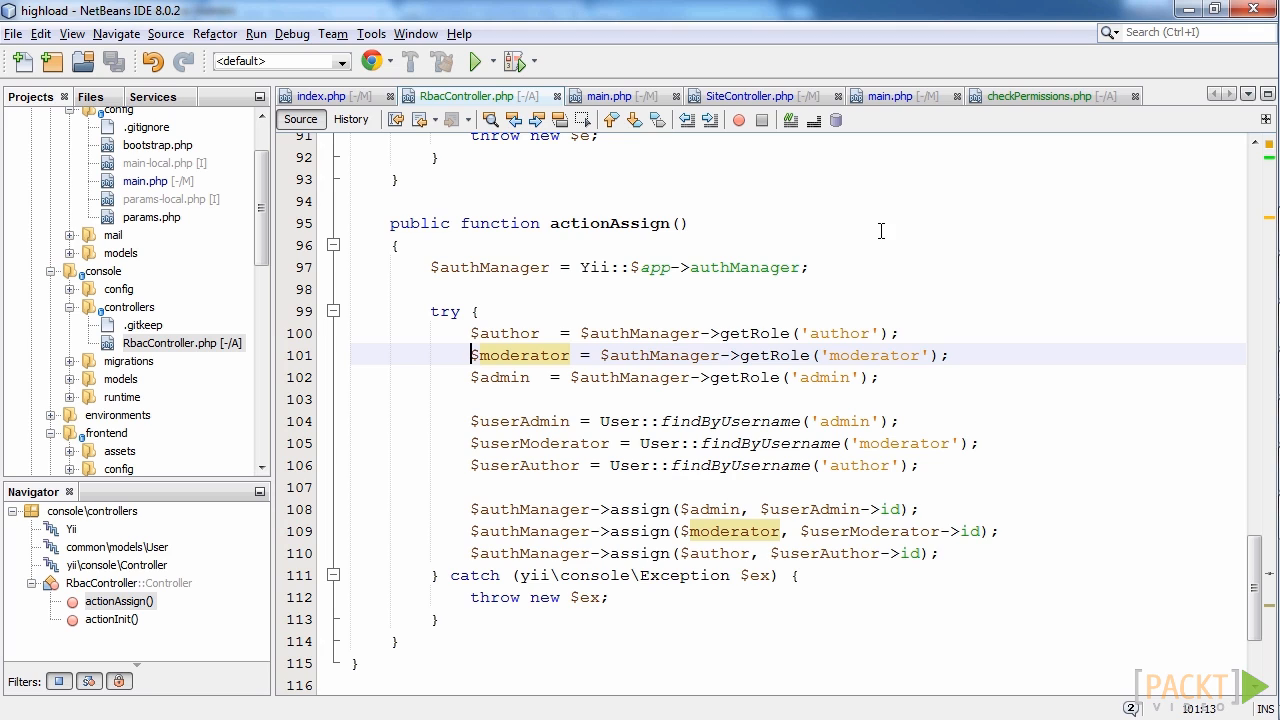
mouse_move(847, 226)
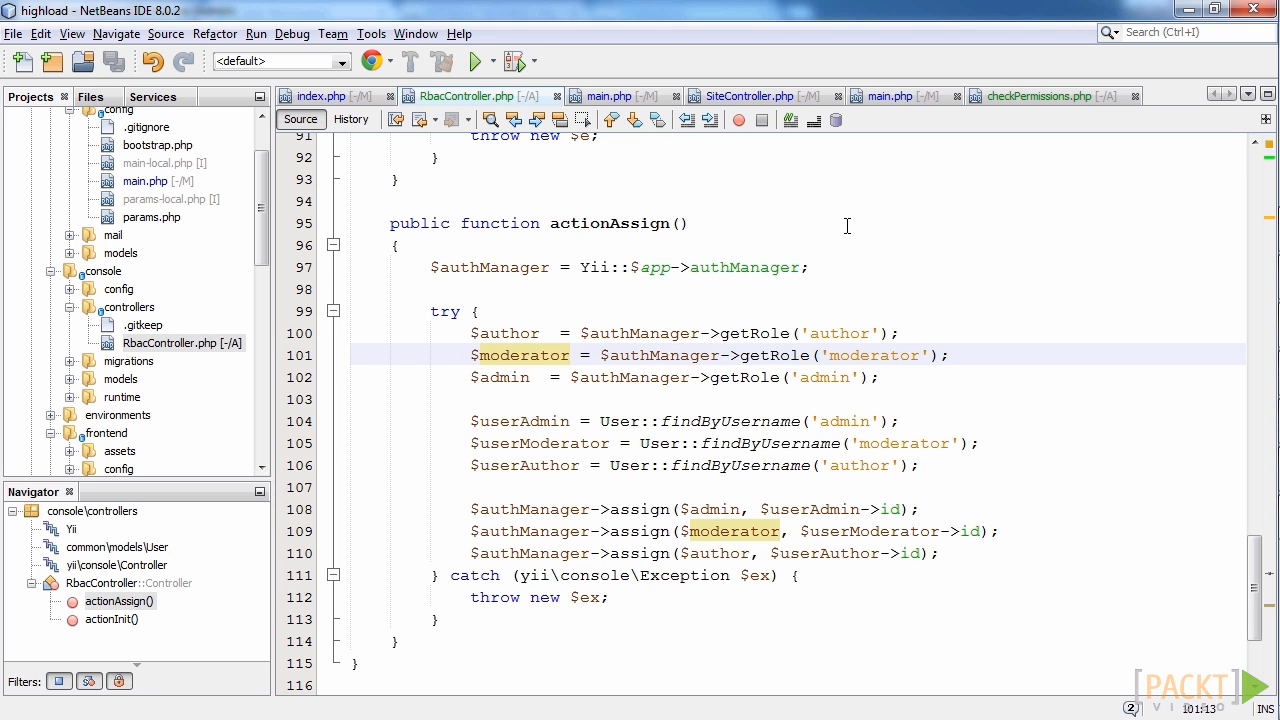
mouse_move(637, 353)
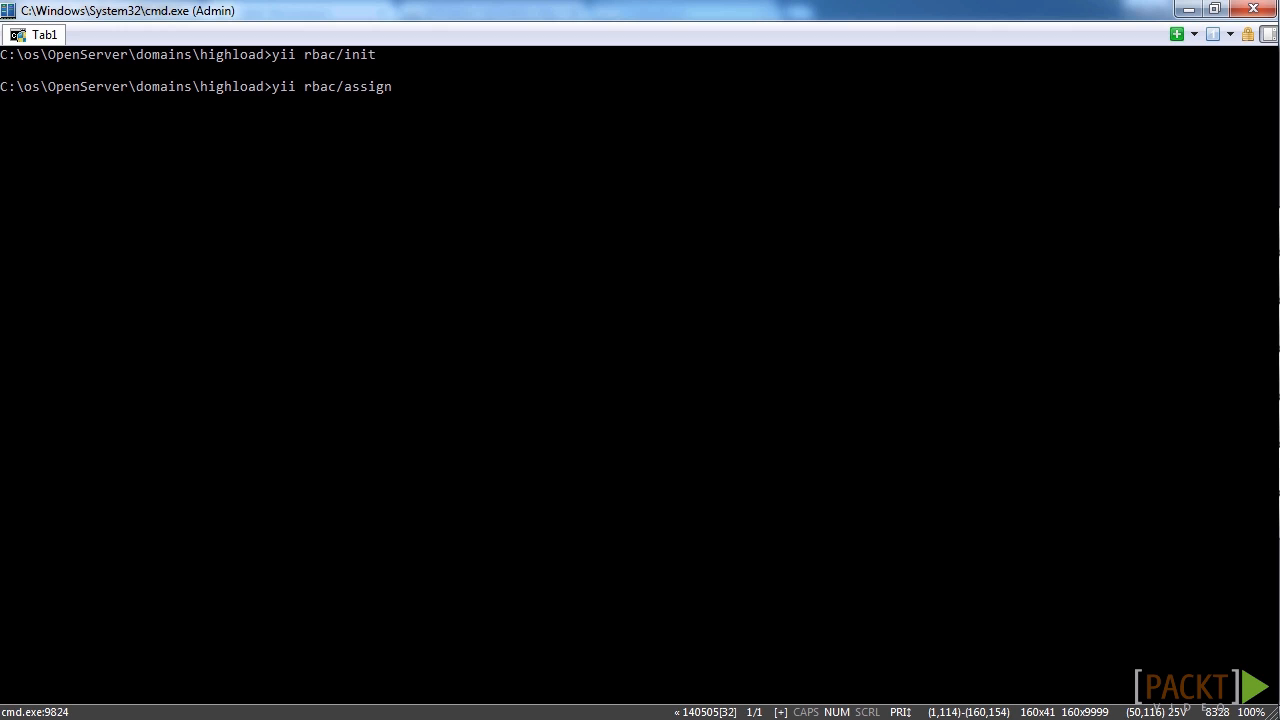
Step: Run yii rbac/assign to give users their roles
key("Return")
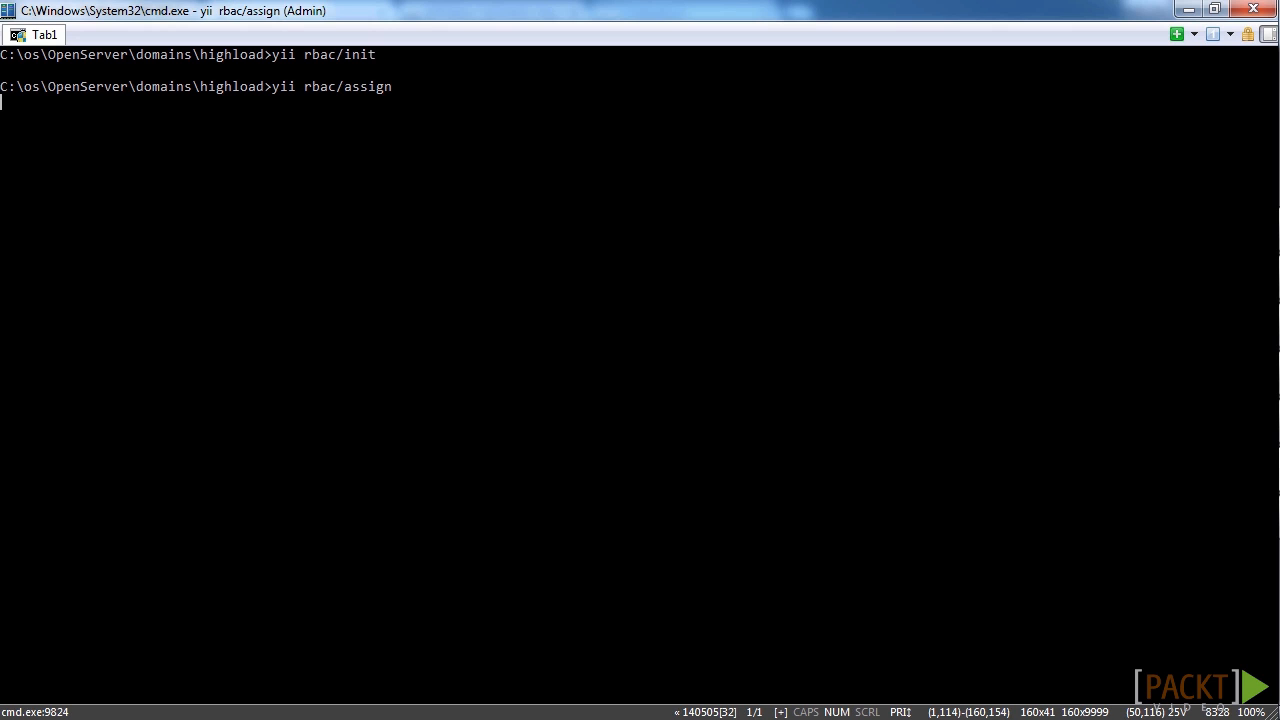